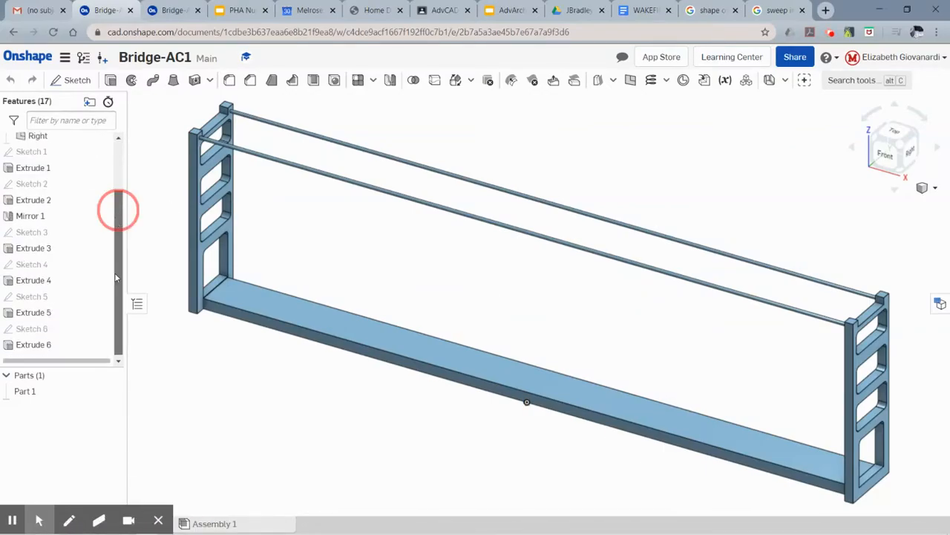
Step: Delete the Extrude 6 feature to remove the two straight cable rods
left_click(32, 344)
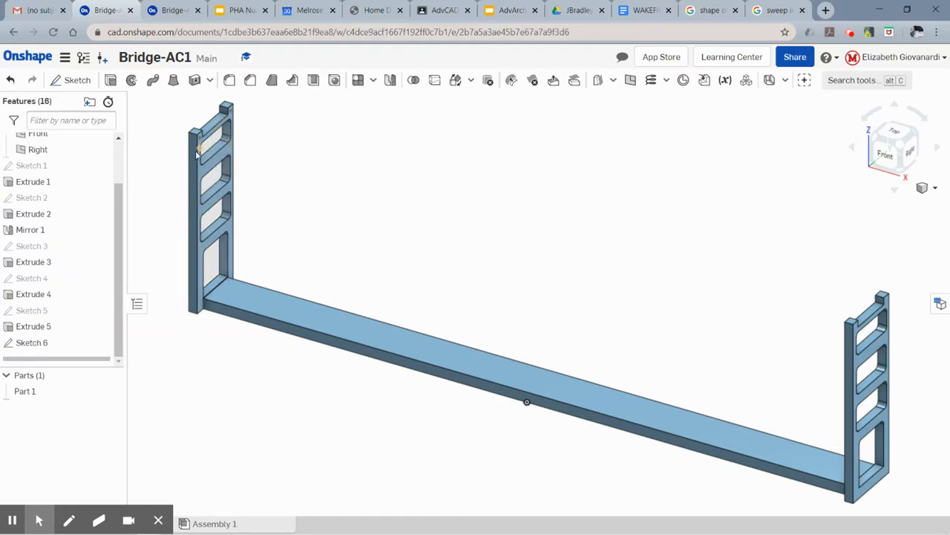
mouse_move(157, 98)
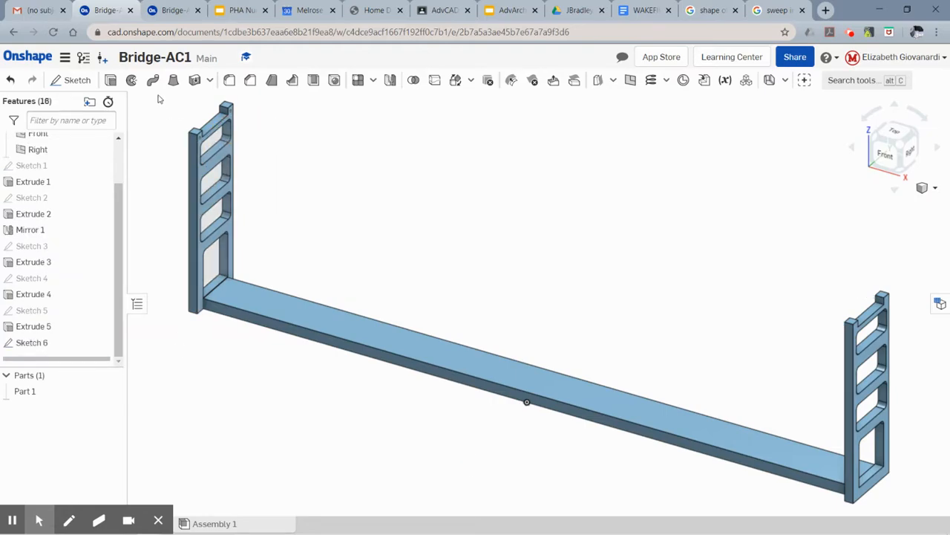
left_click(778, 9)
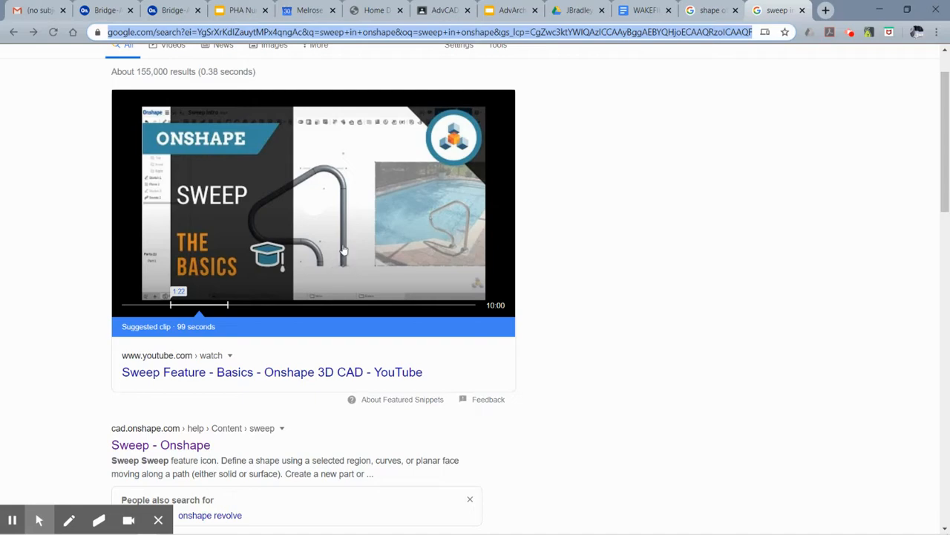
mouse_move(337, 270)
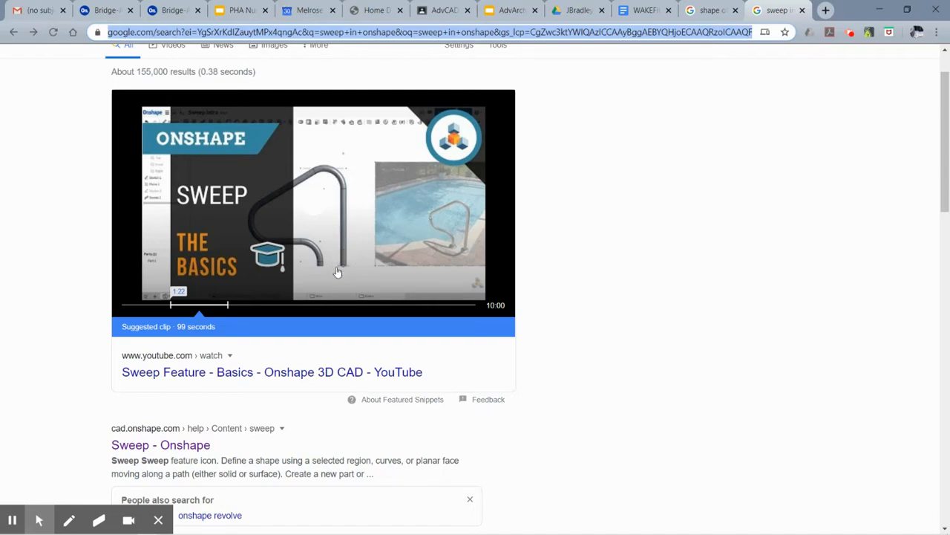
mouse_move(197, 157)
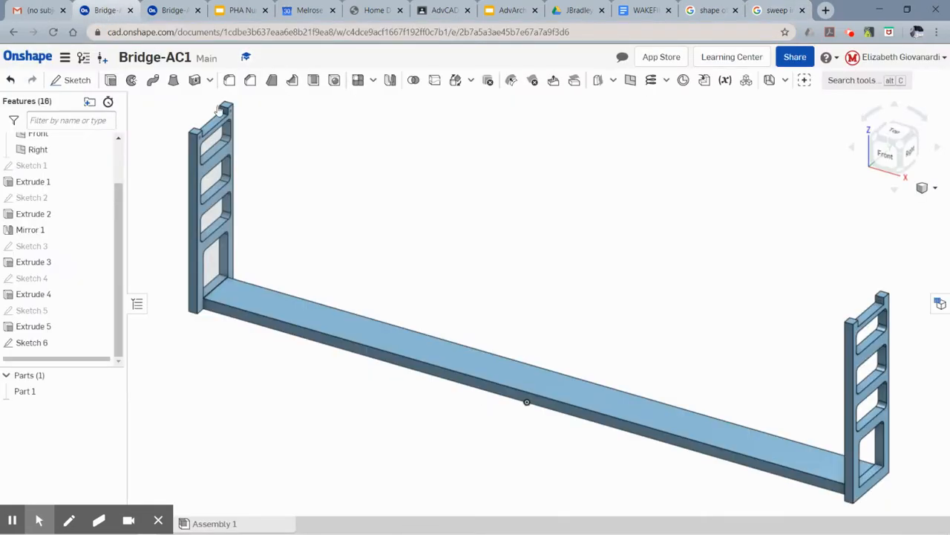
mouse_move(706, 322)
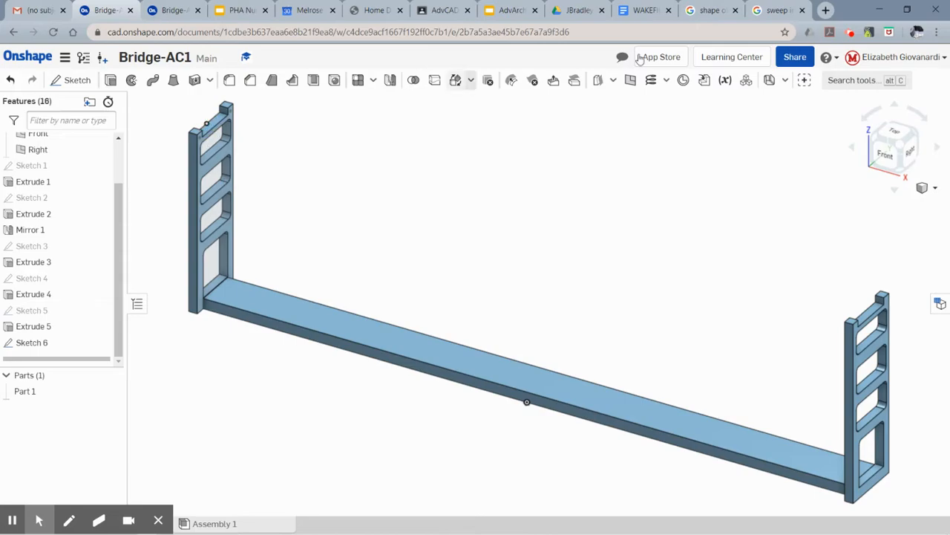
Step: Switch to the Google Images tab showing parabolic suspension bridge cable pictures
left_click(706, 8)
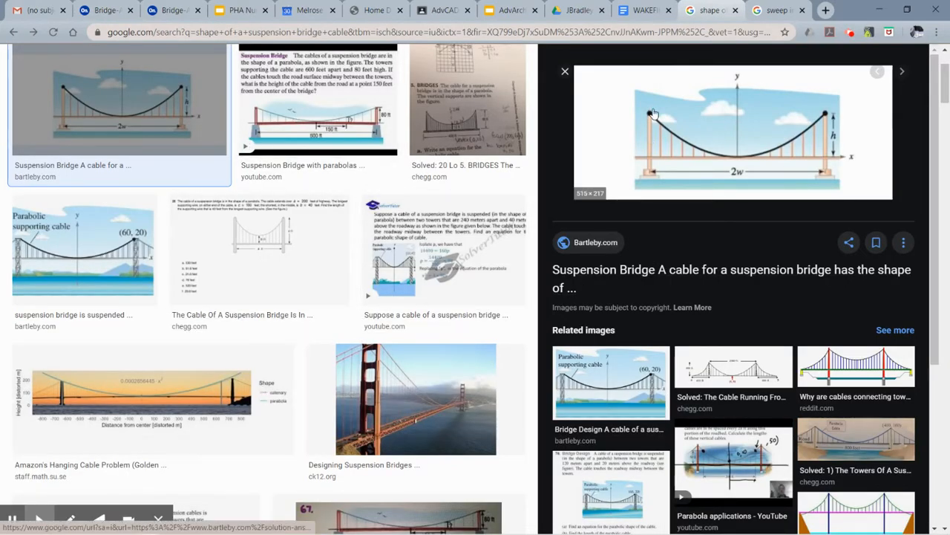
mouse_move(698, 158)
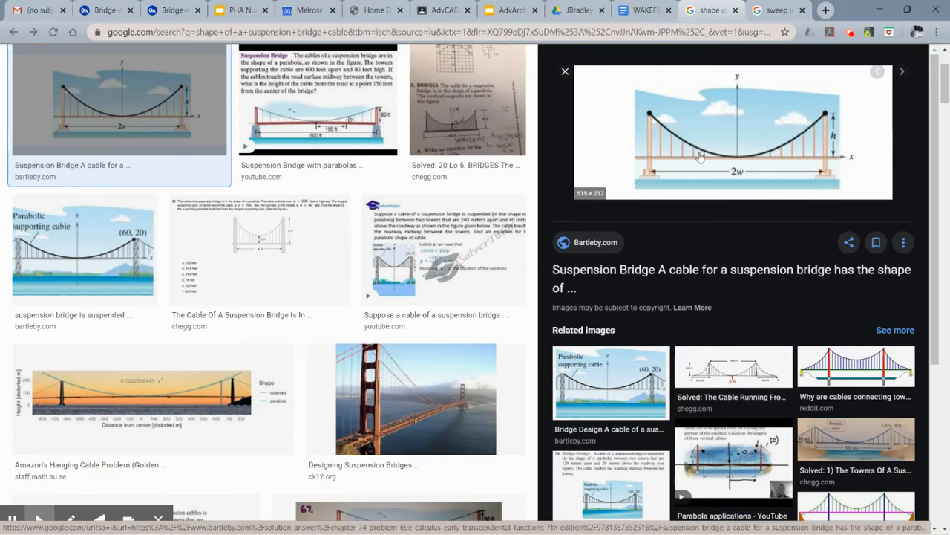
mouse_move(705, 183)
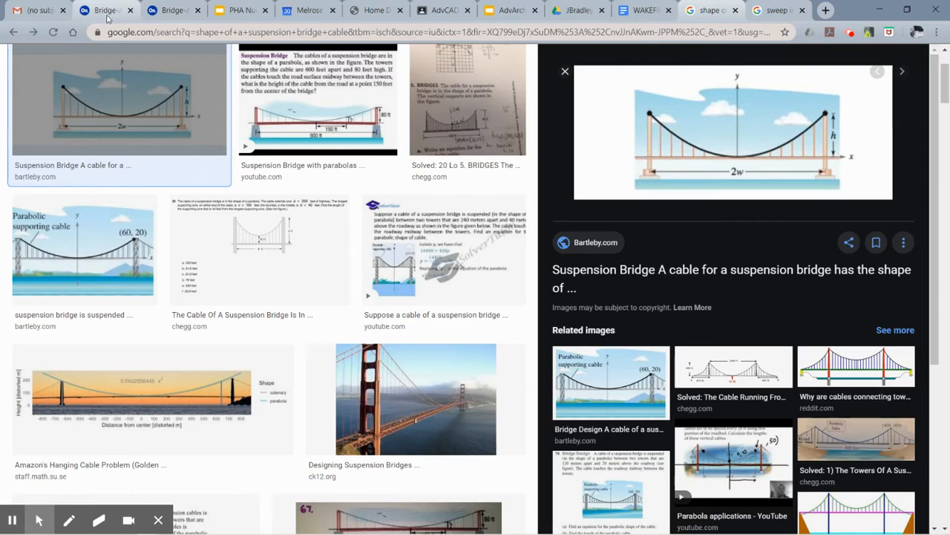
Step: Create Plane 1 as a plane-point plane through the tower face and a Sketch 6 top corner vertex
left_click(104, 11)
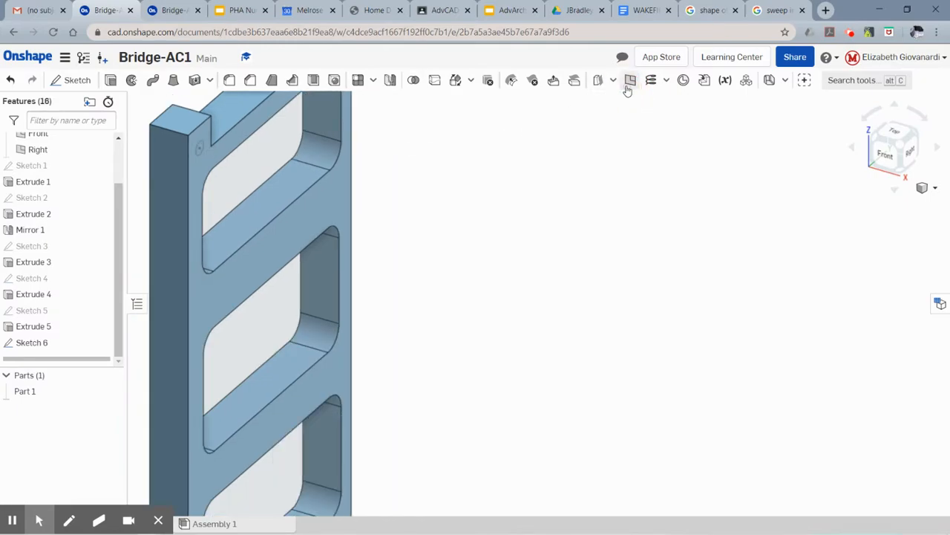
left_click(629, 80)
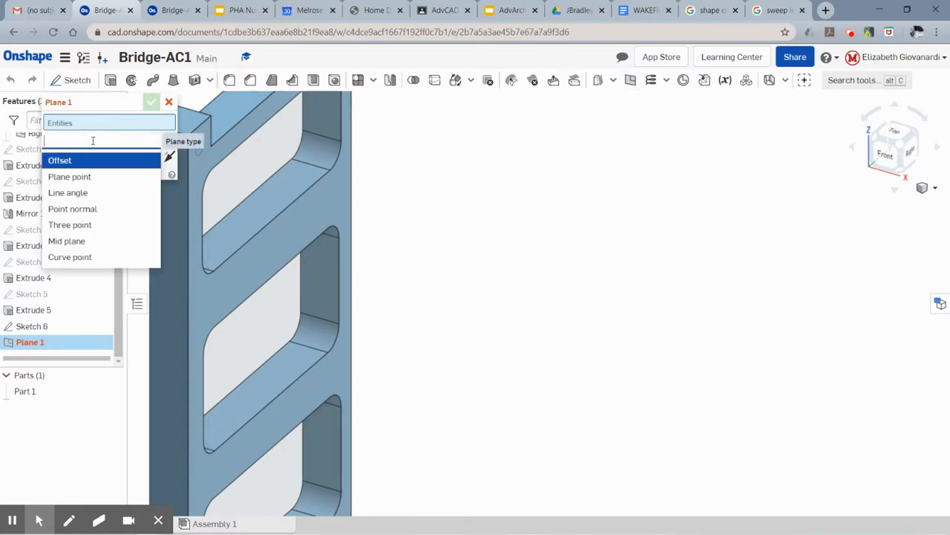
mouse_move(68, 177)
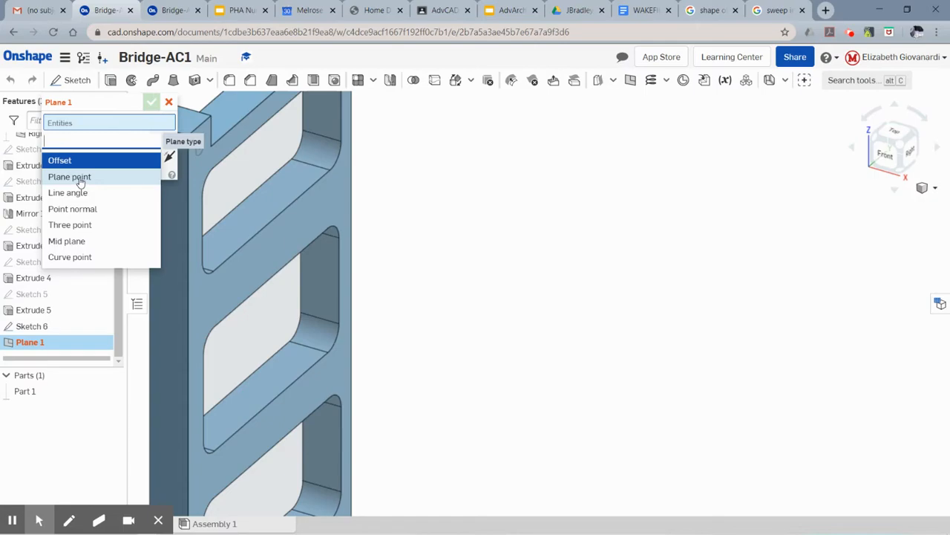
left_click(68, 177)
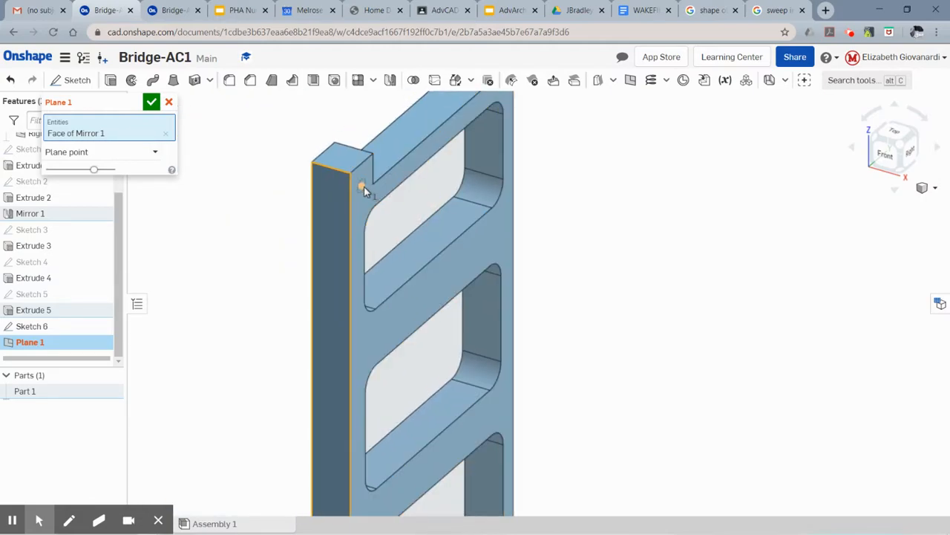
left_click(454, 199)
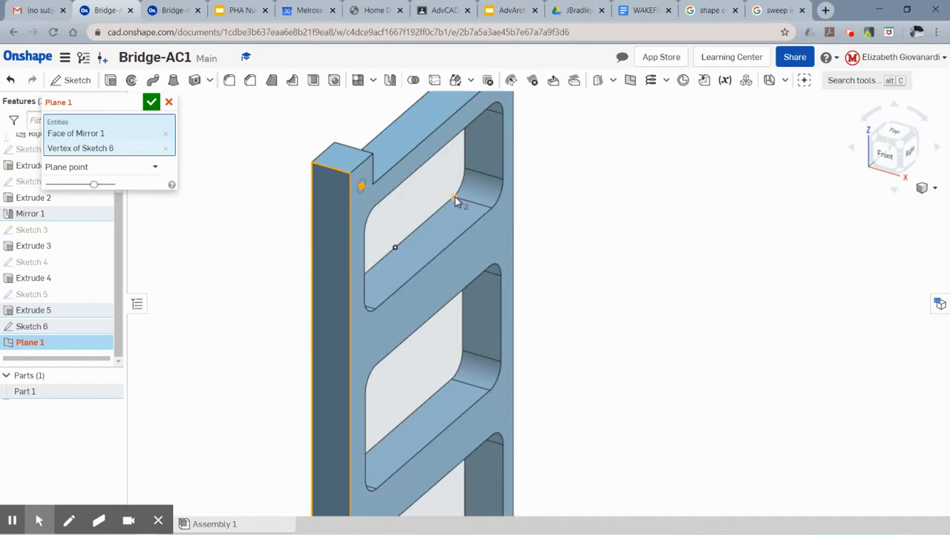
left_click(151, 101)
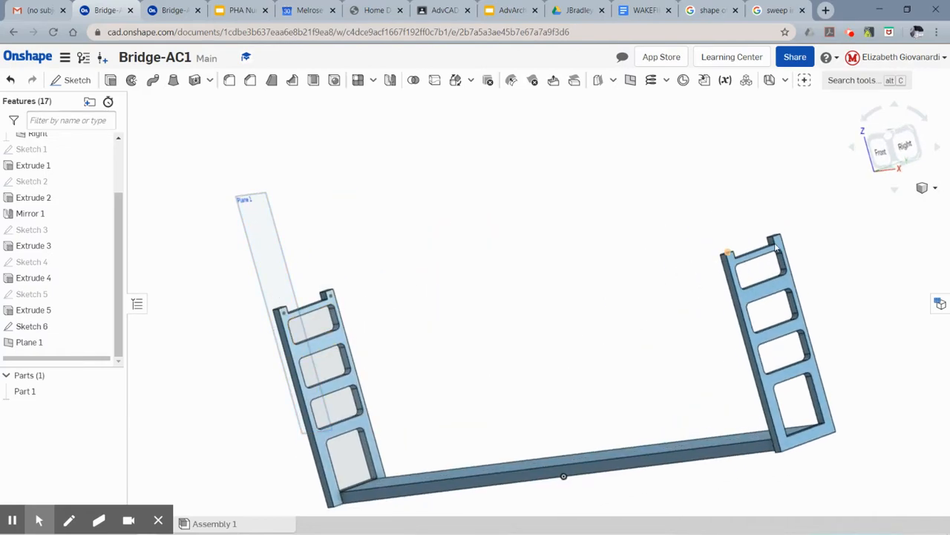
Step: Start Sketch 7 on Plane 1 from the front view and begin projecting model edges into it
left_click(894, 149)
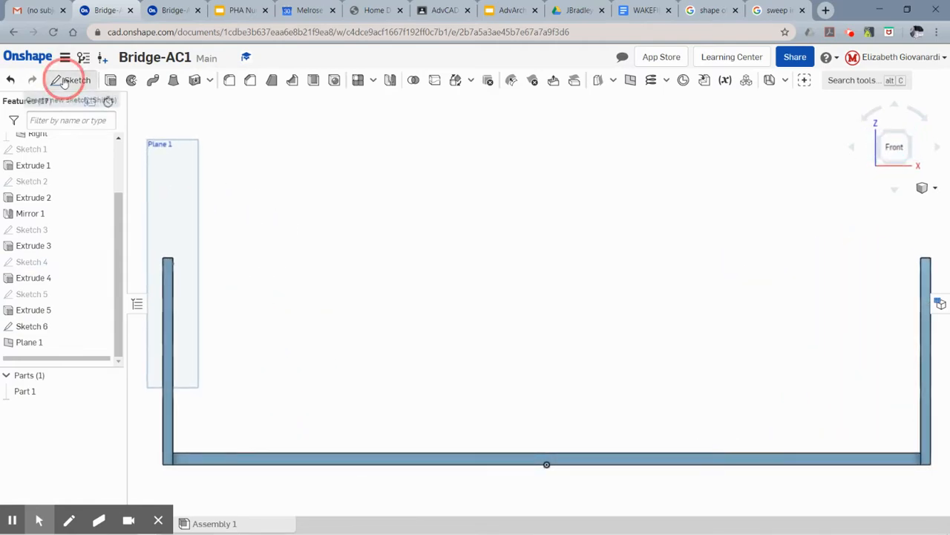
left_click(69, 80)
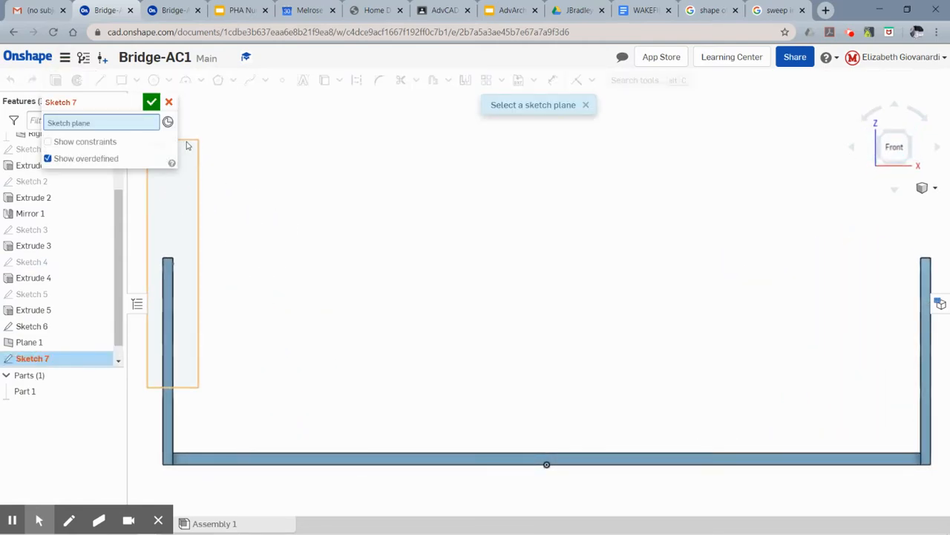
left_click(29, 342)
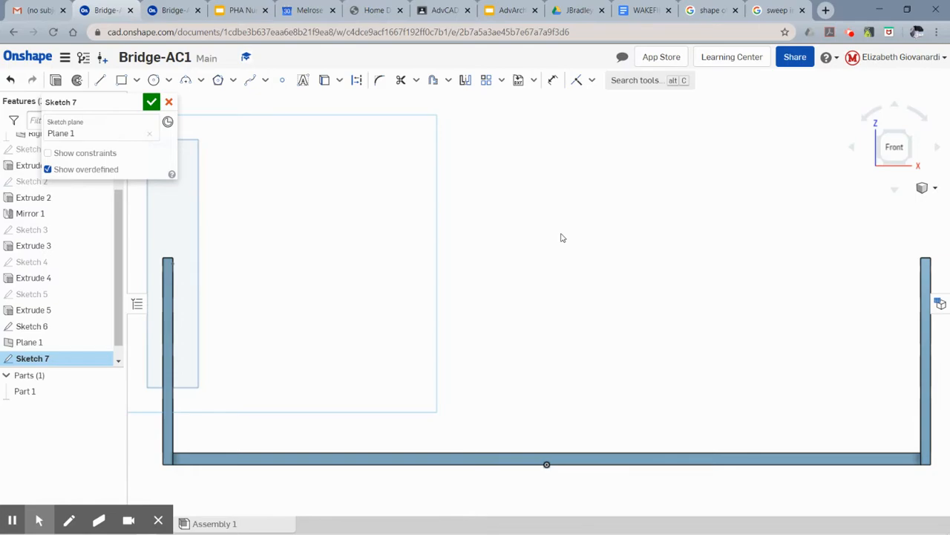
mouse_move(173, 371)
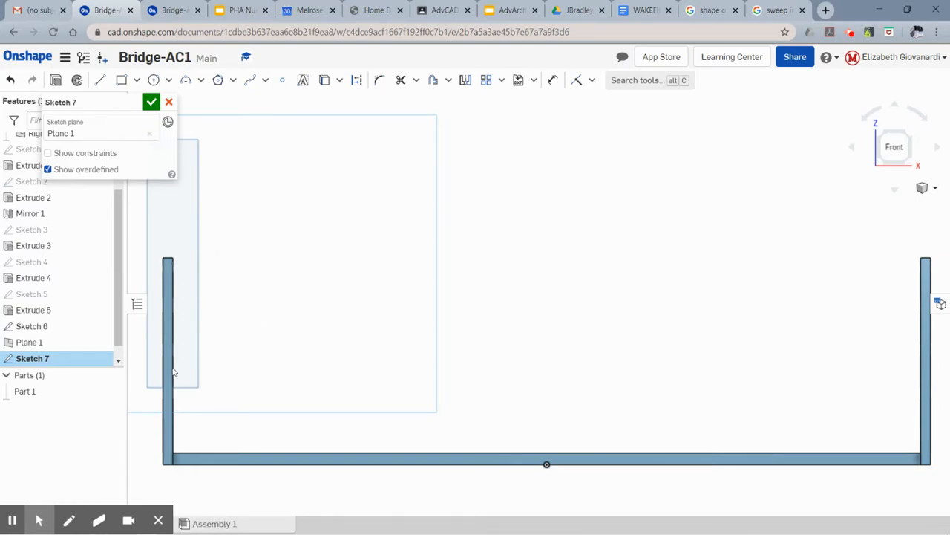
mouse_move(178, 268)
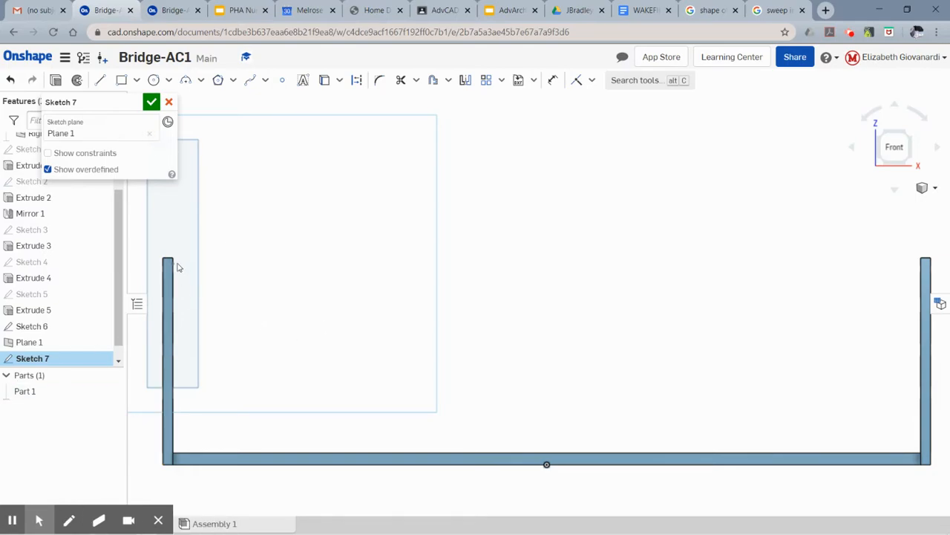
mouse_move(324, 80)
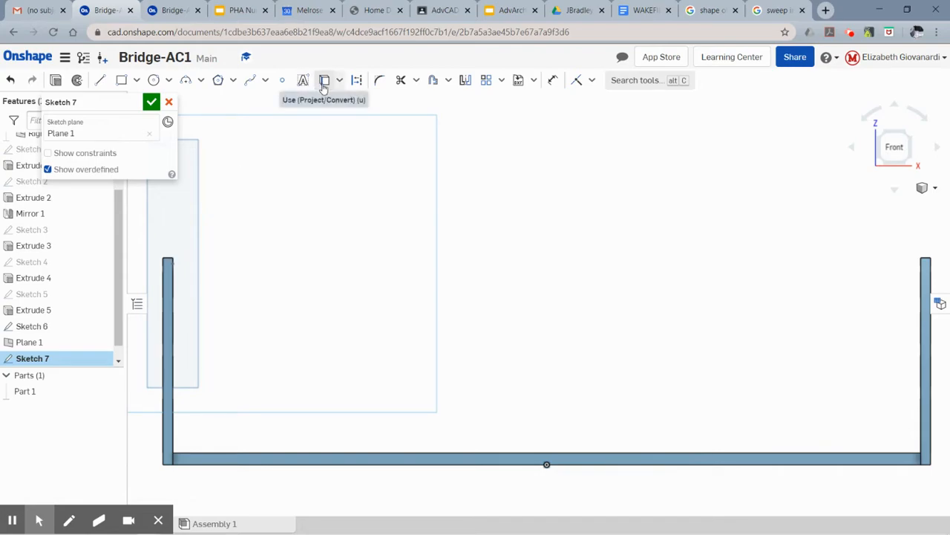
left_click(324, 81)
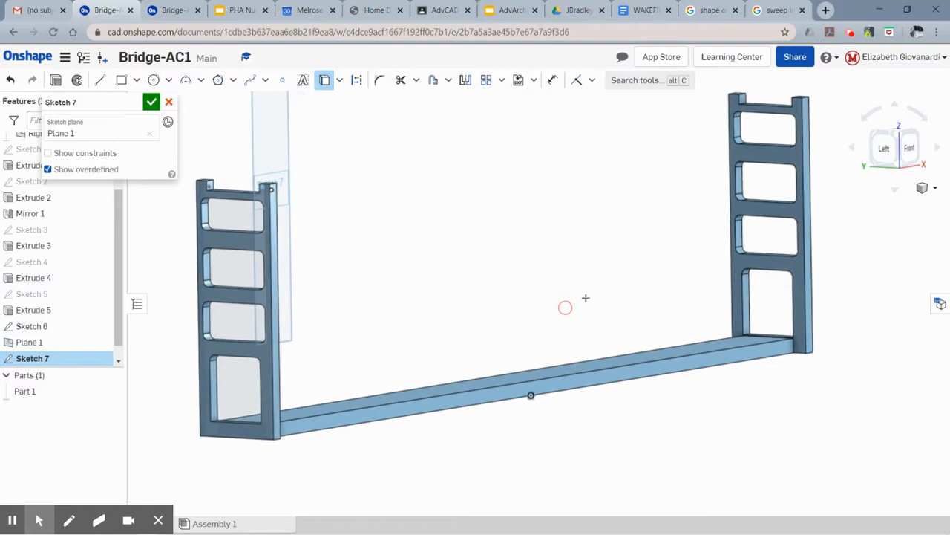
Step: Orbit around the bridge and begin a sketch mirror in Sketch 7
left_click_drag(565, 307, 505, 313)
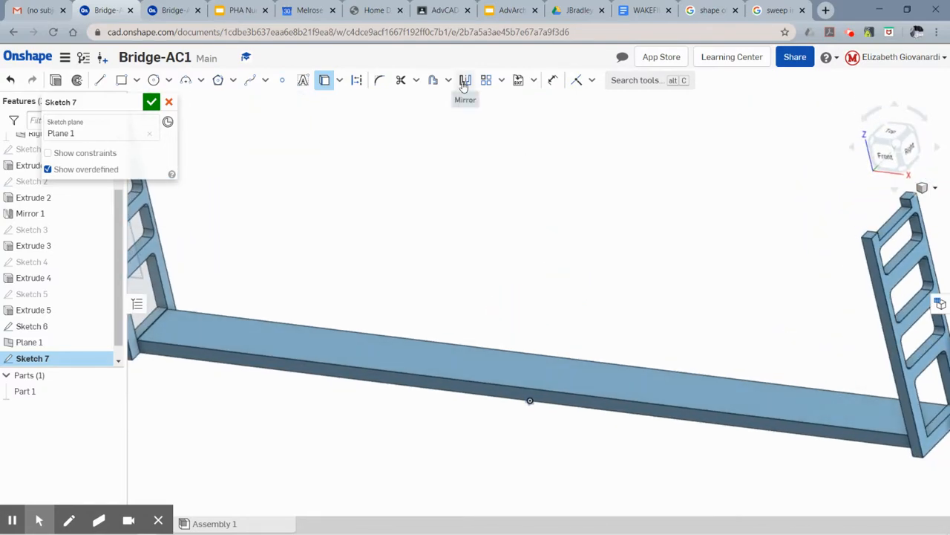
left_click(465, 81)
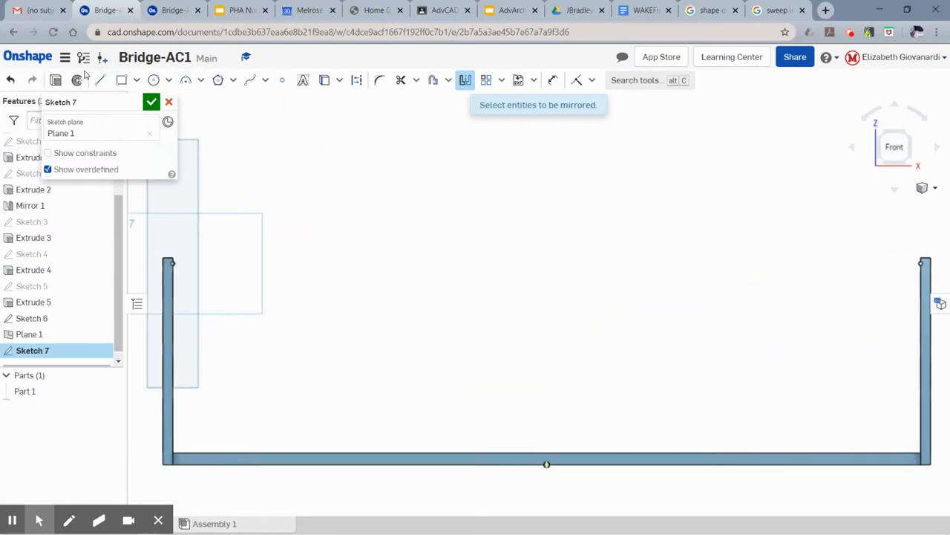
mouse_move(99, 81)
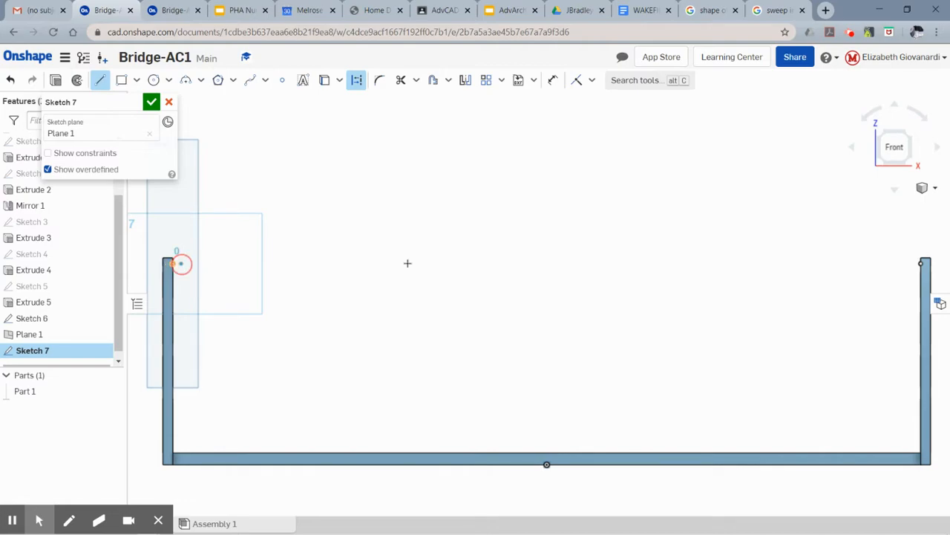
Step: Draw a construction line across the tower tops and a V below the deck centre, making its sides equal
left_click_drag(182, 264, 918, 262)
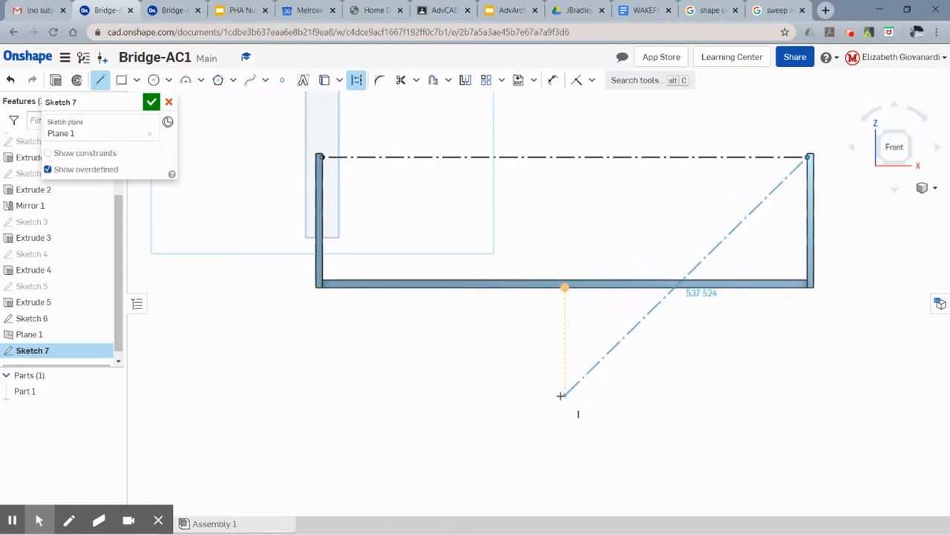
left_click(562, 395)
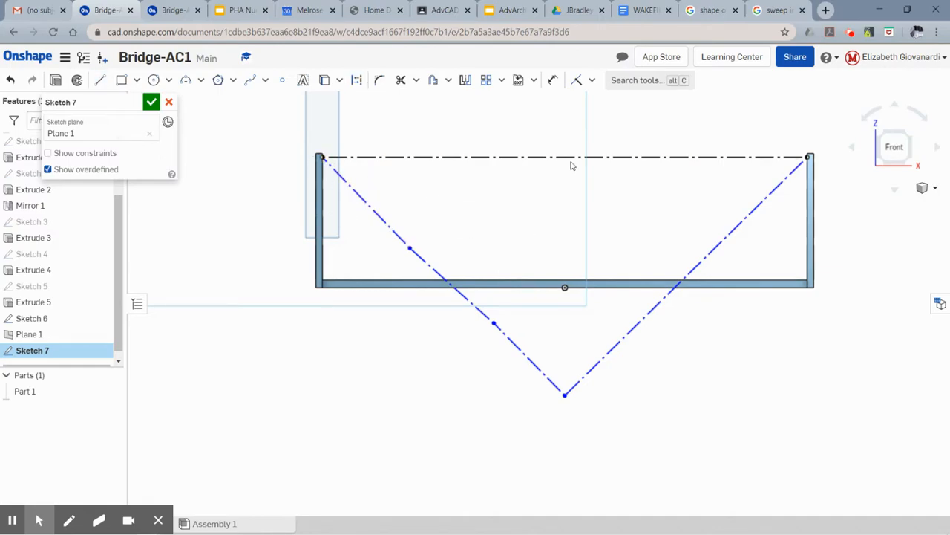
left_click(591, 80)
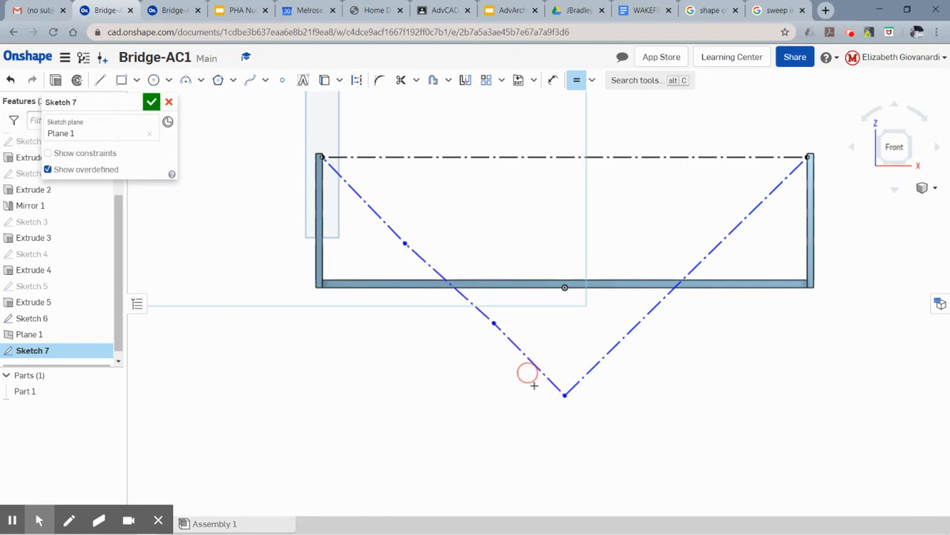
left_click(576, 80)
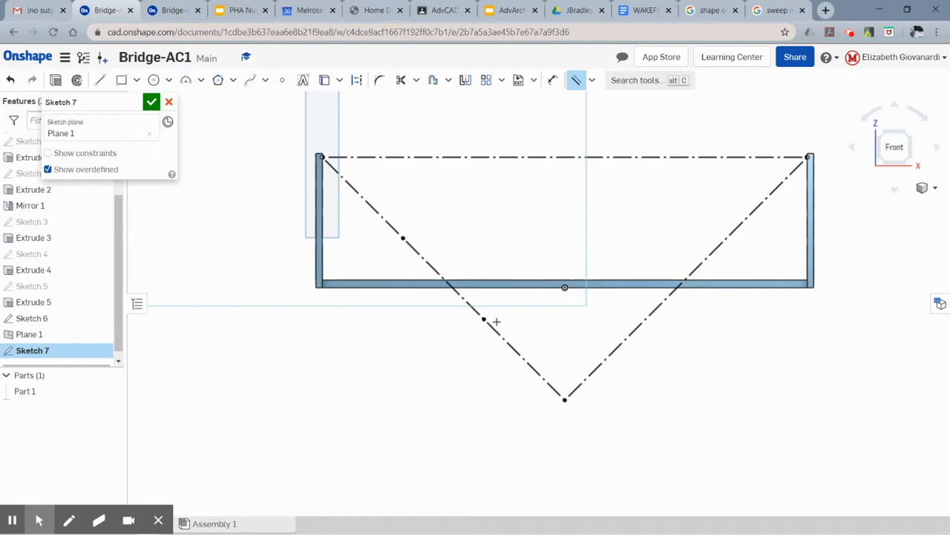
mouse_move(489, 345)
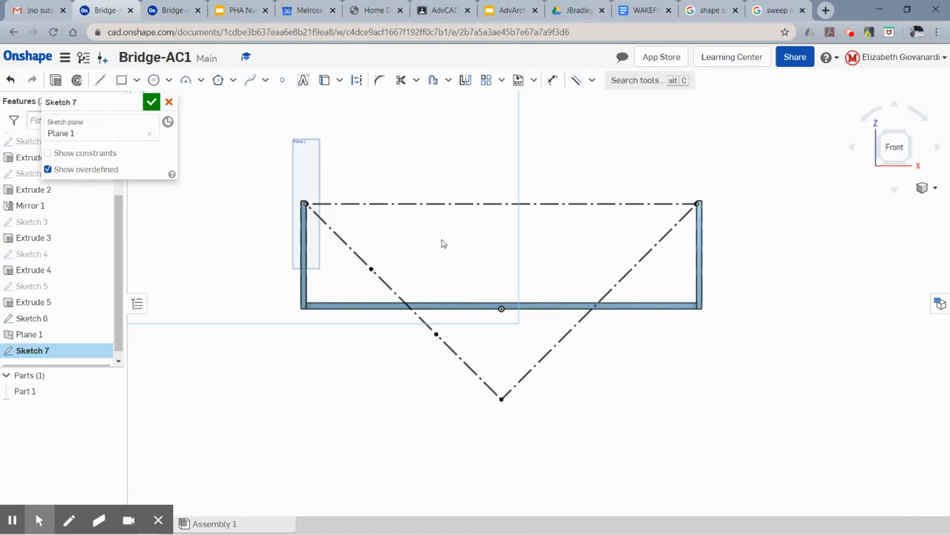
mouse_move(438, 254)
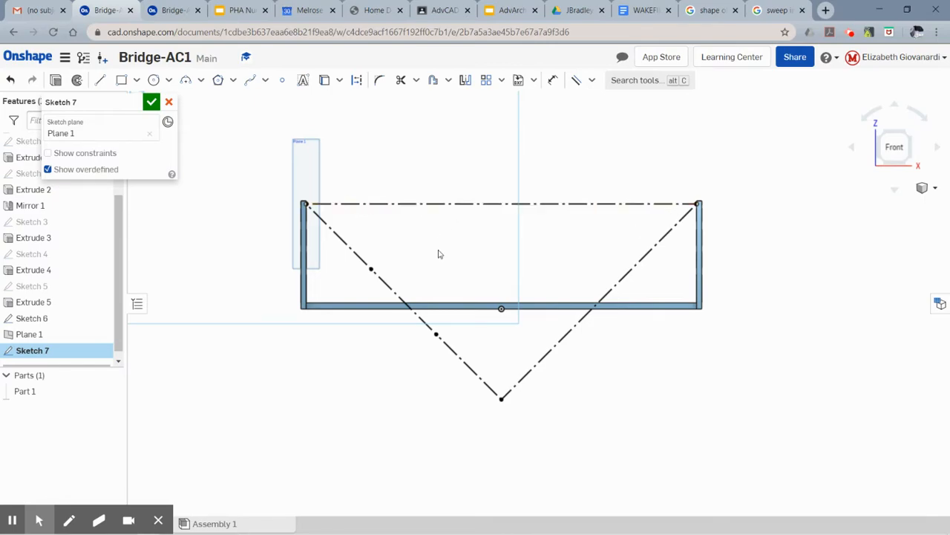
mouse_move(252, 80)
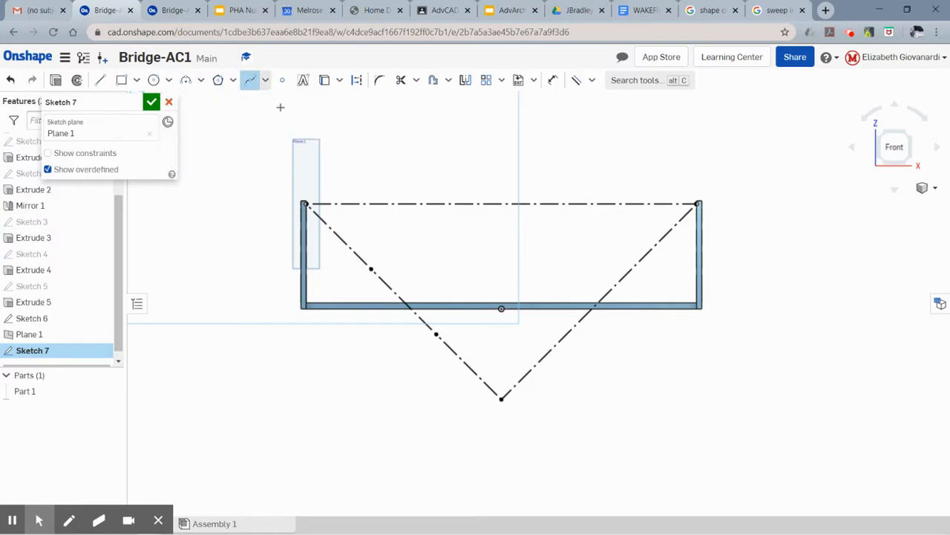
Step: Draw a spline between the tower tops and pull its middle down toward the deck centre
left_click(306, 204)
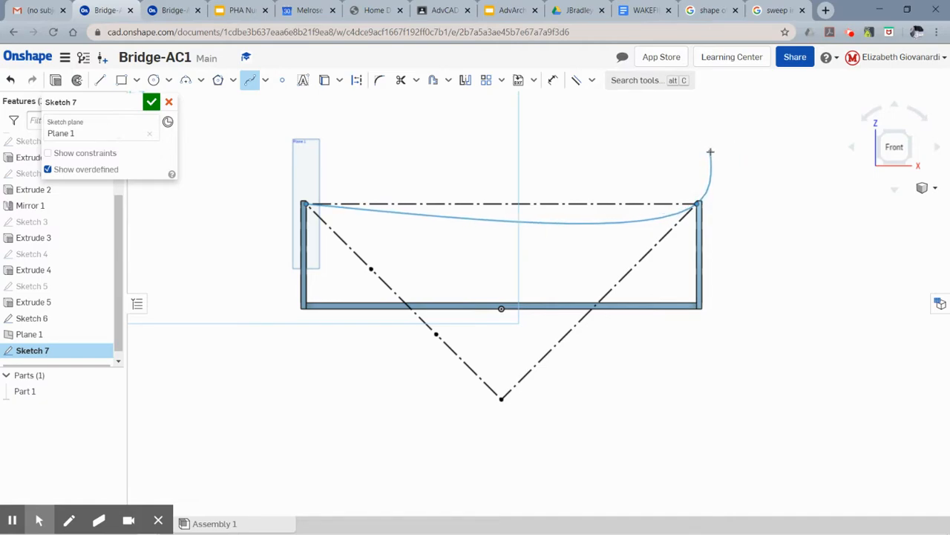
right_click(710, 152)
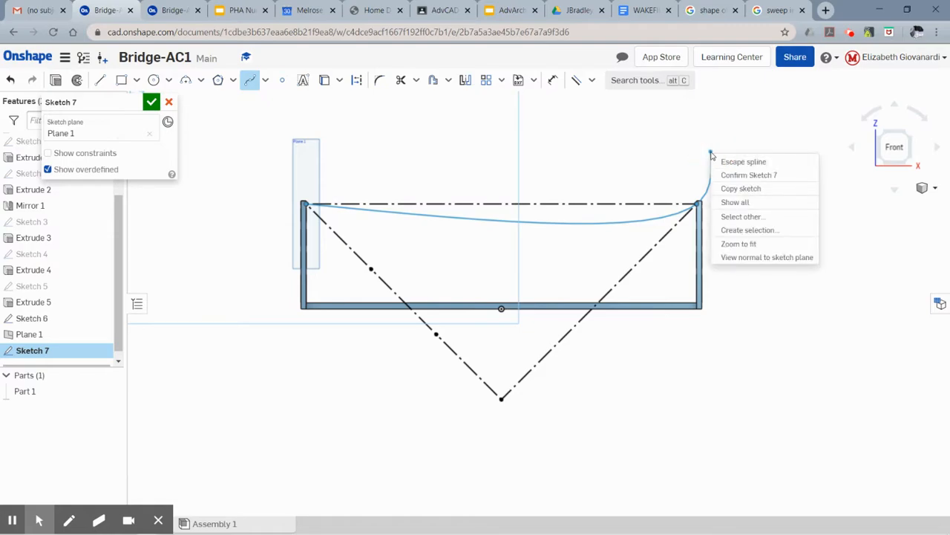
mouse_move(743, 160)
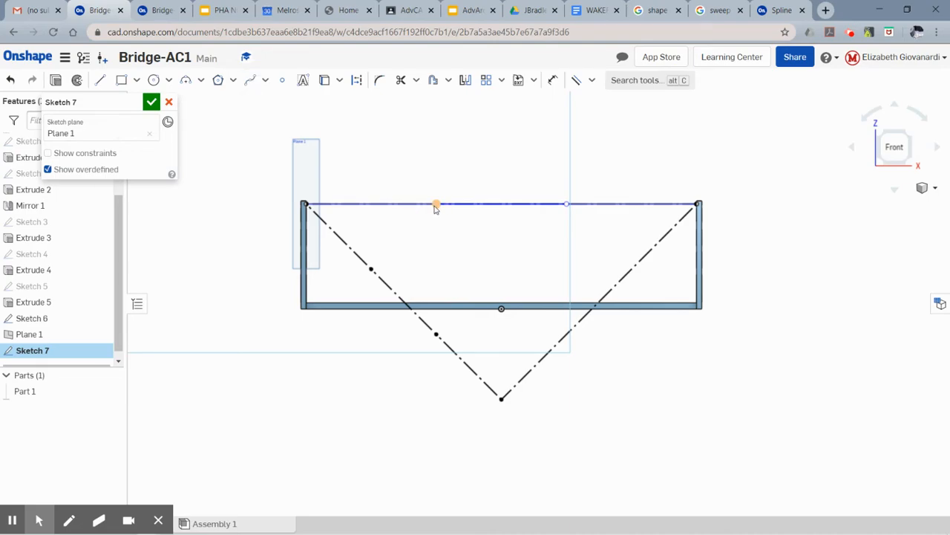
left_click_drag(437, 205, 432, 302)
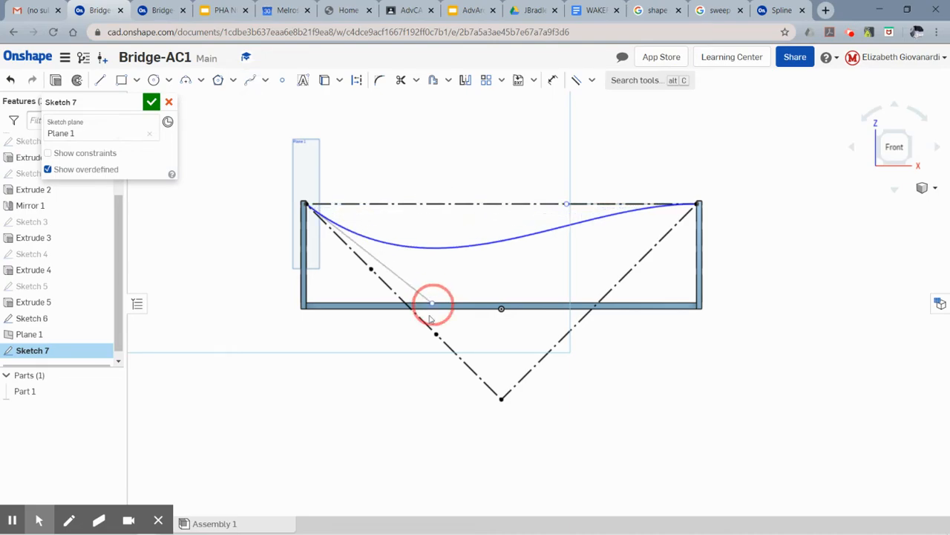
left_click_drag(432, 303, 436, 336)
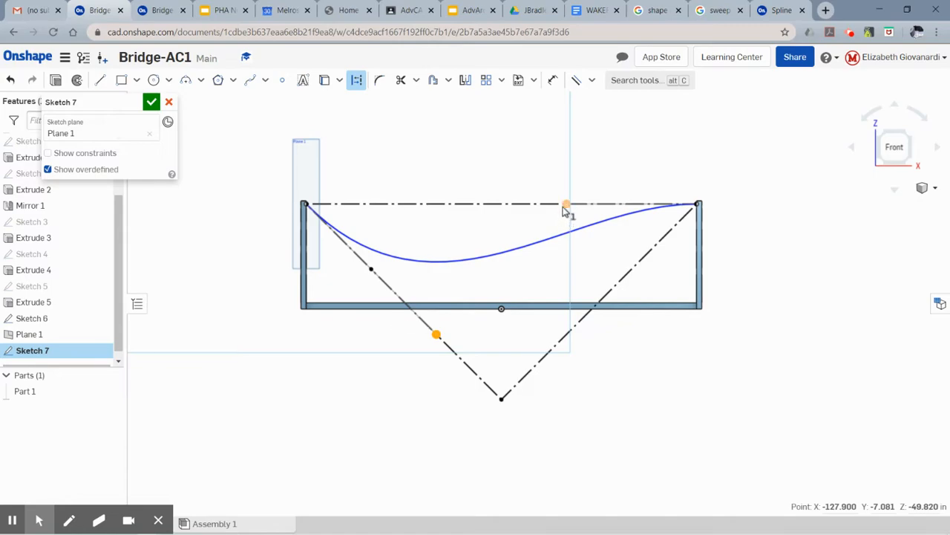
left_click_drag(567, 205, 556, 267)
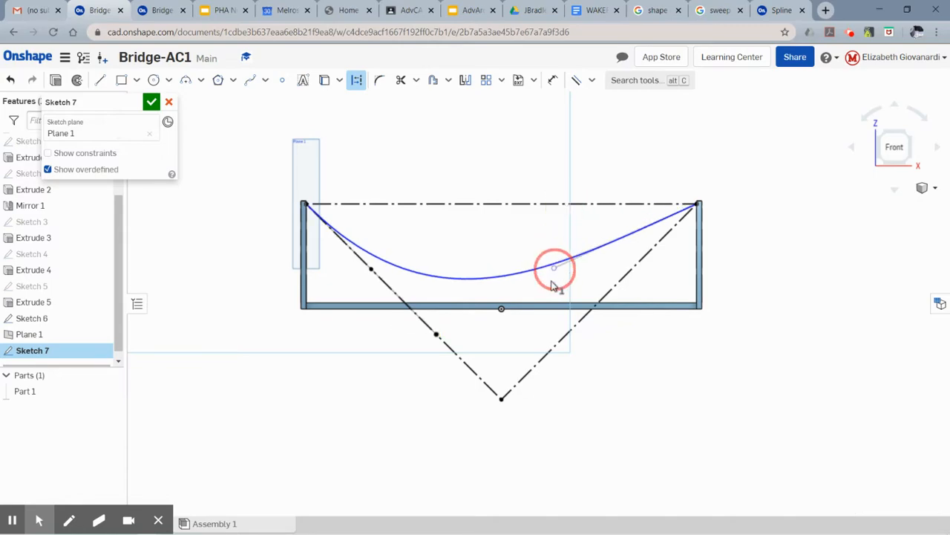
left_click_drag(556, 268, 561, 319)
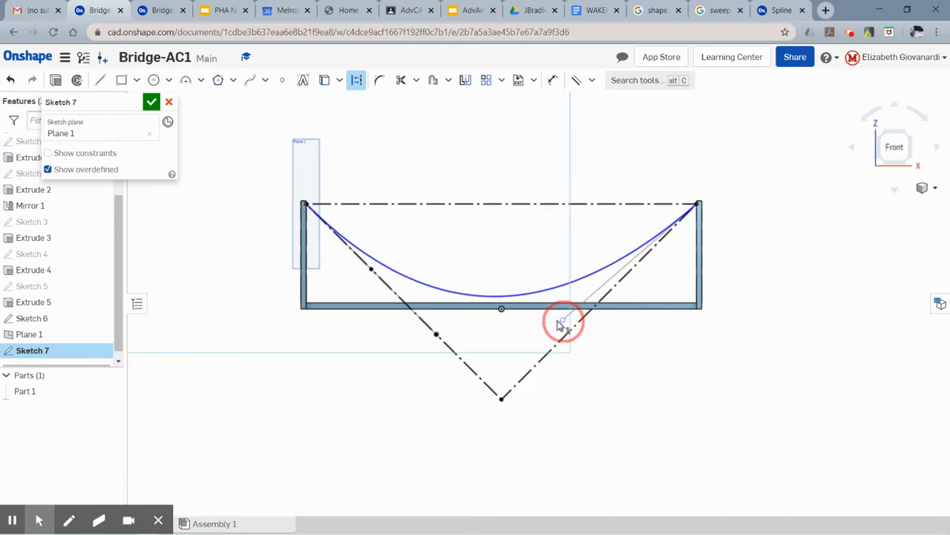
Step: Align the spline's tangent handles with the two V construction lines for a symmetric sag
left_click_drag(563, 318, 437, 338)
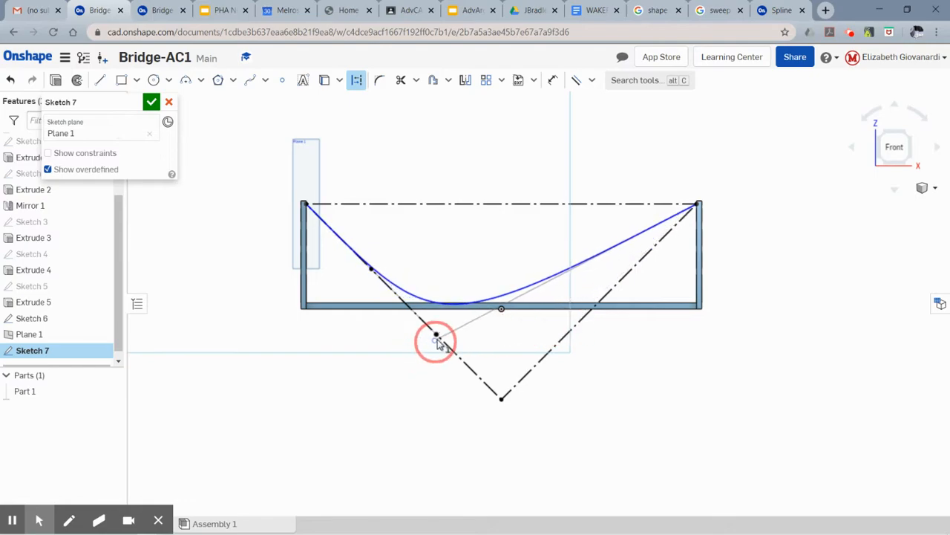
left_click_drag(436, 339, 487, 333)
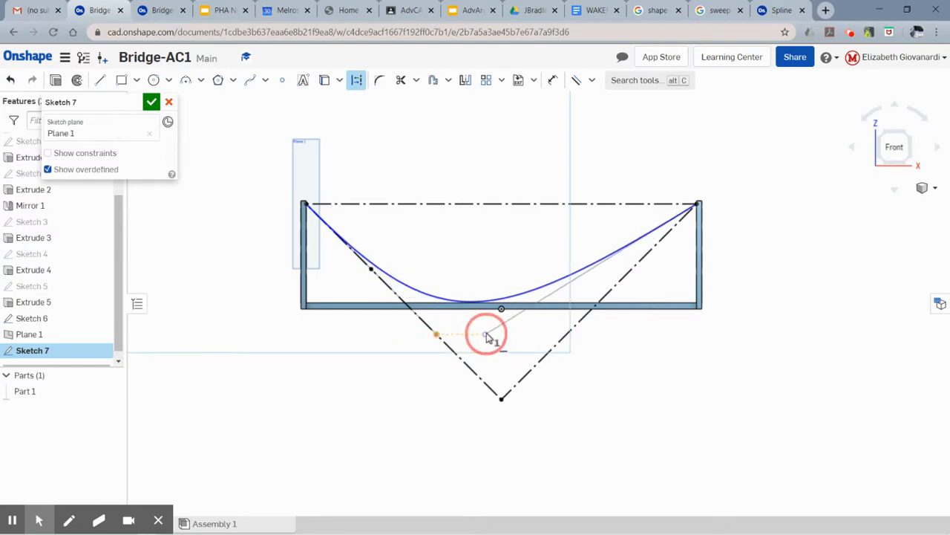
left_click_drag(487, 334, 542, 336)
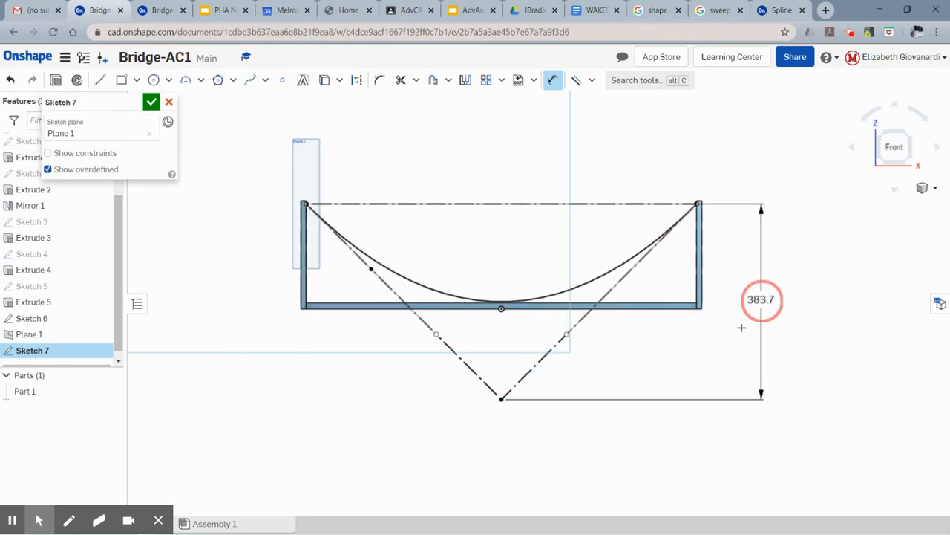
Step: Set the V depth to 300, then resolve the overdefined constraints so the sketch solves again
left_click(761, 300)
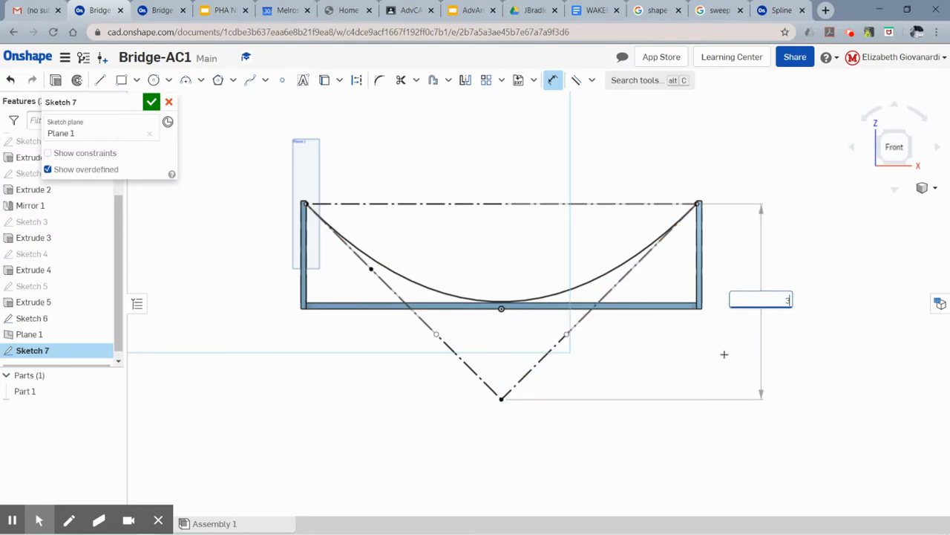
type("300")
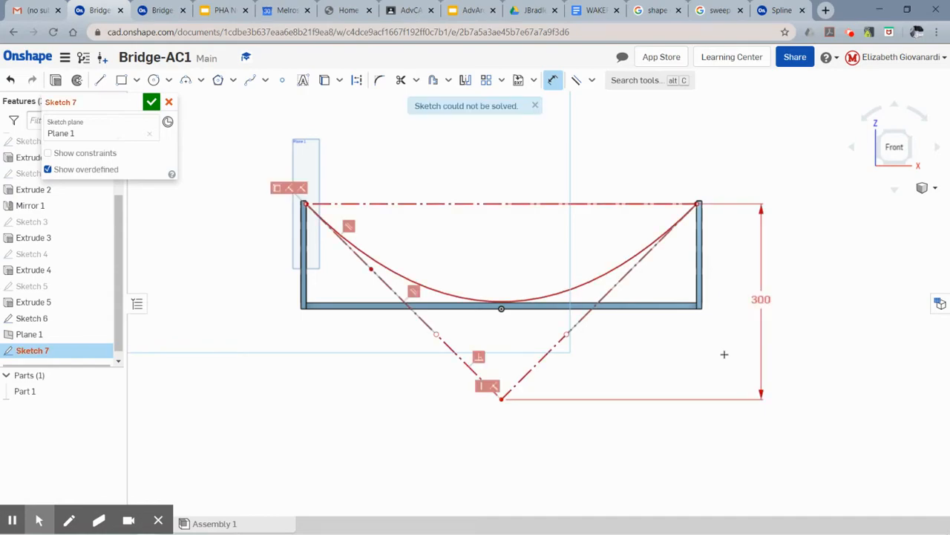
mouse_move(466, 386)
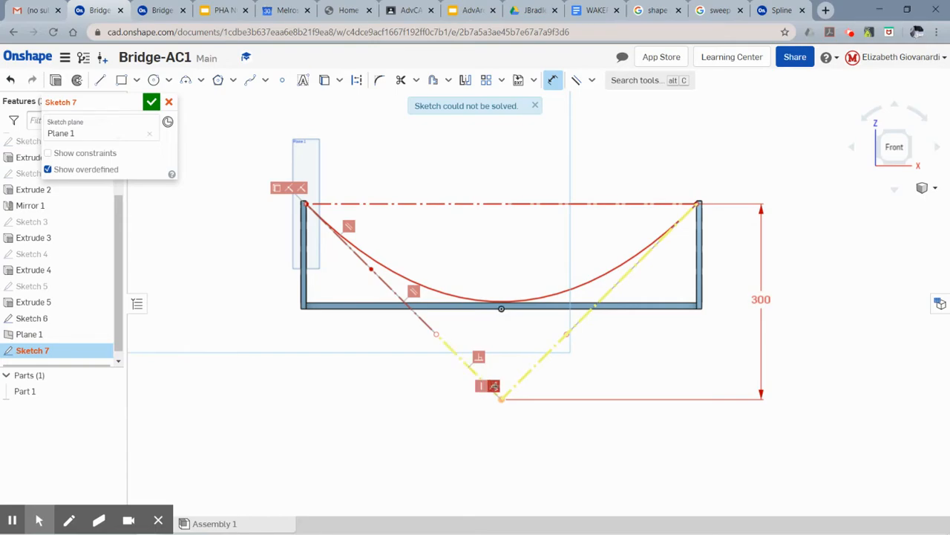
right_click(493, 386)
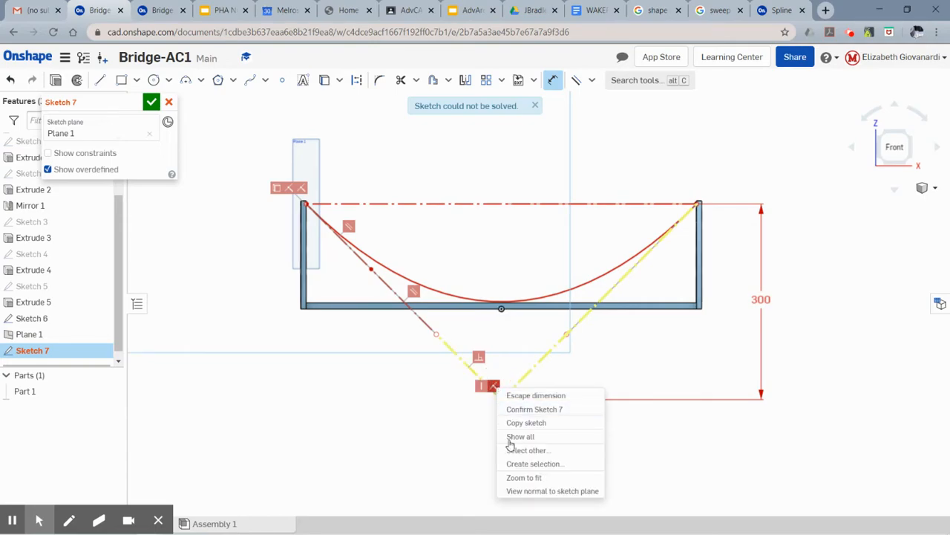
mouse_move(525, 422)
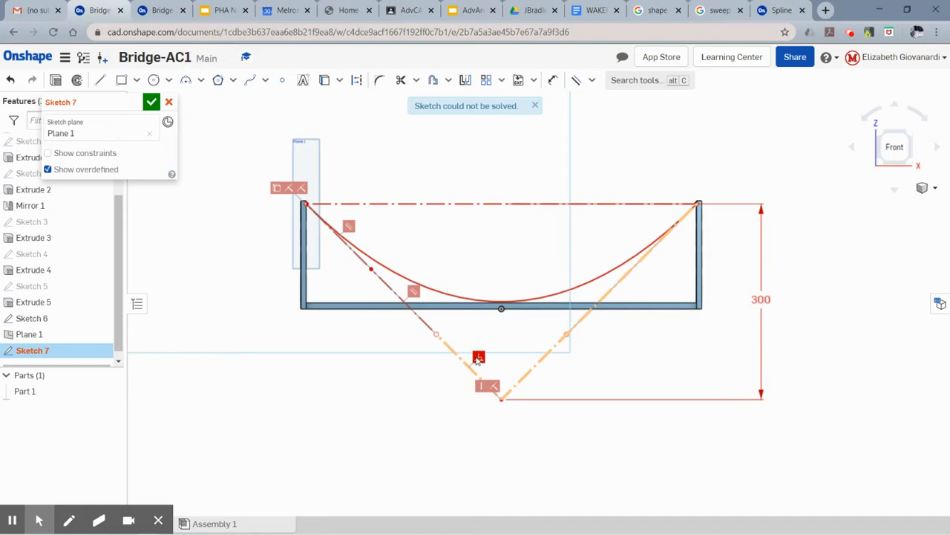
right_click(478, 357)
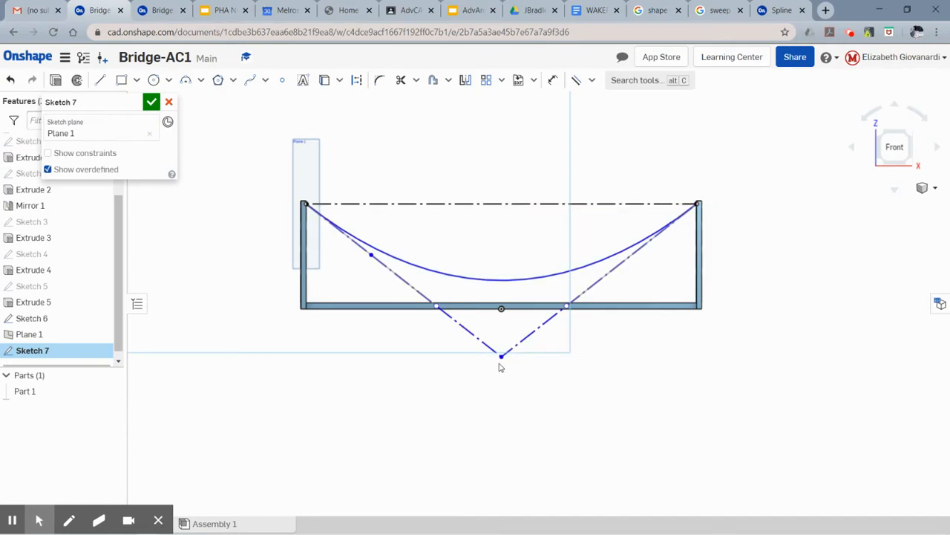
left_click(501, 358)
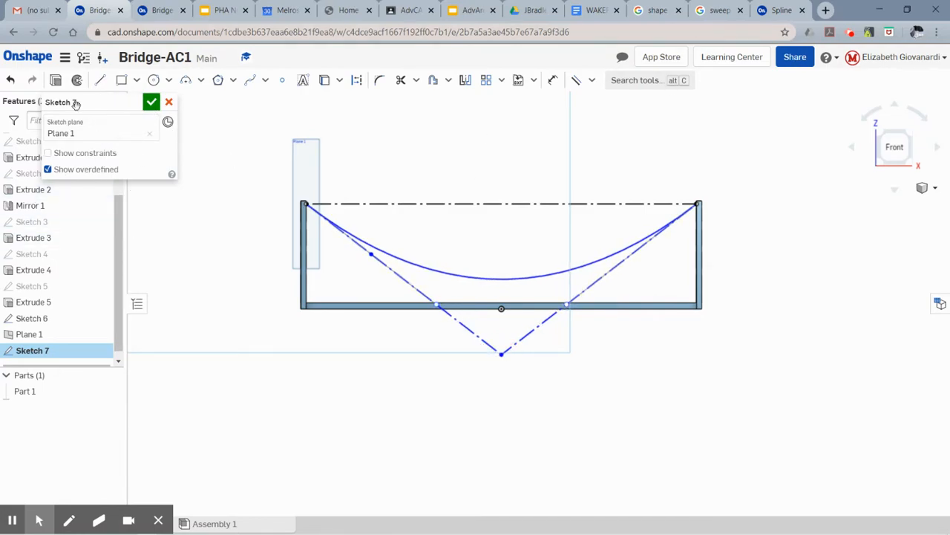
Step: Create Sweep 1 sweeping the Sketch 6 cable profile along the Sketch 7 sagging curve
left_click(151, 101)
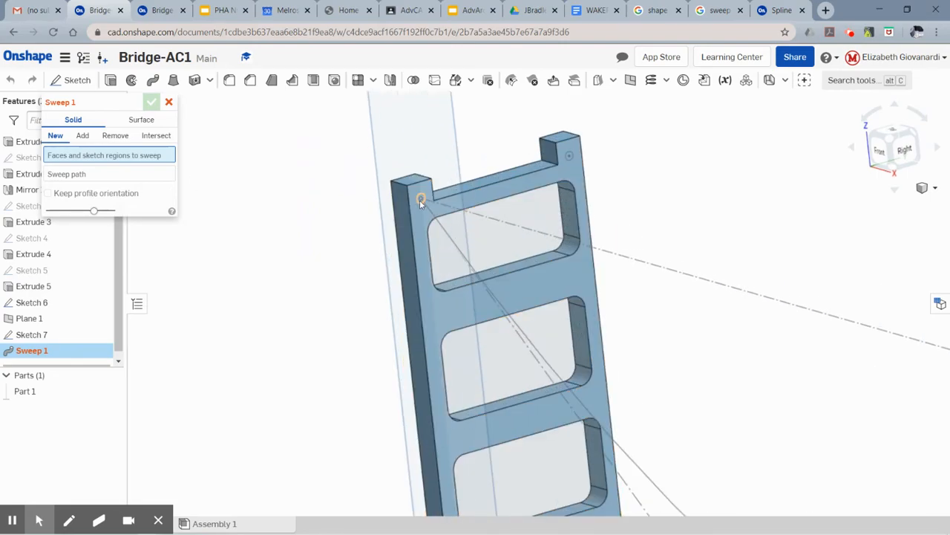
left_click(422, 201)
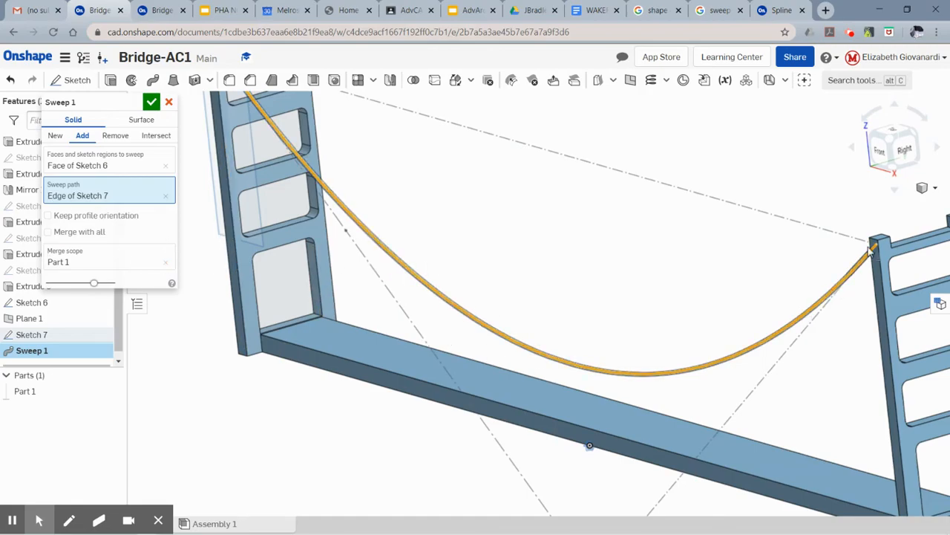
left_click(151, 101)
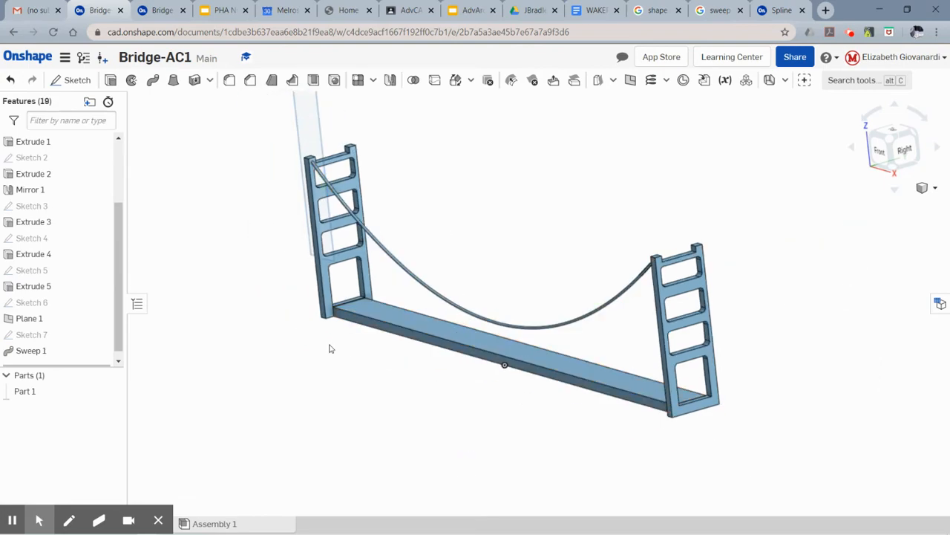
mouse_move(468, 220)
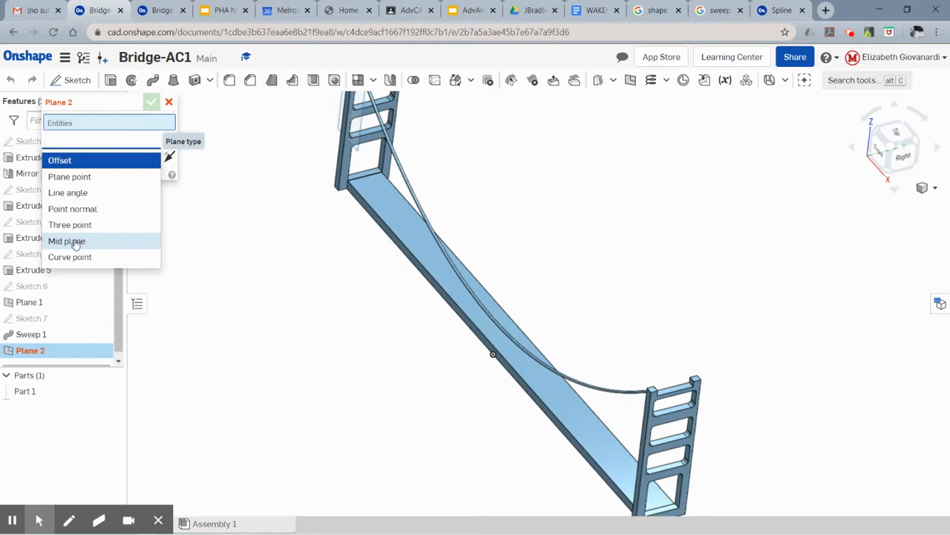
Step: Create Plane 2 as a mid plane between the deck's two long side faces
left_click(65, 240)
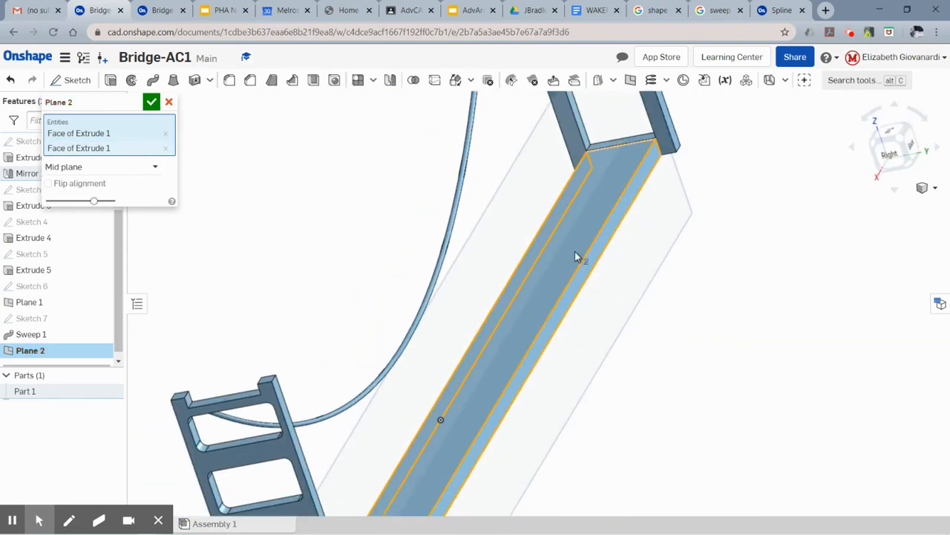
left_click(152, 101)
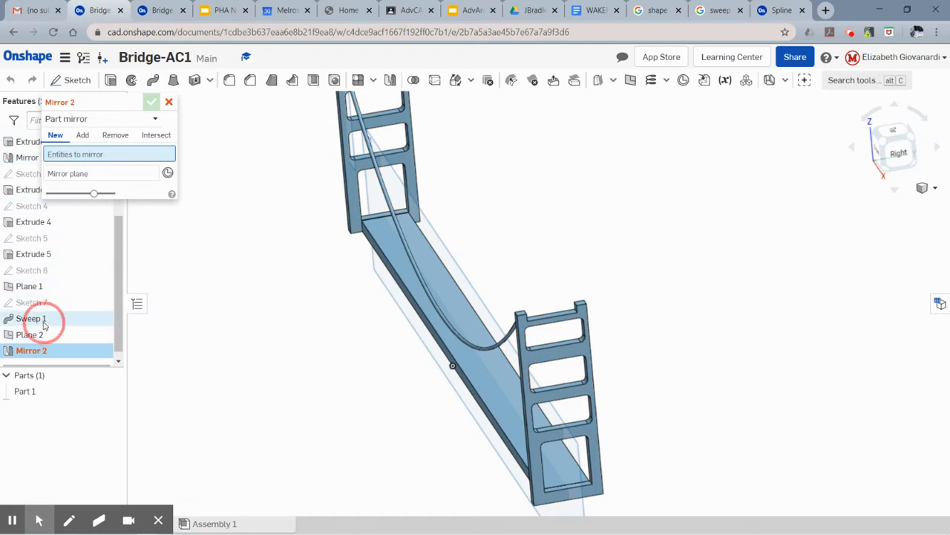
Step: Mirror Part 1 across Plane 2 with Add so a second sagging cable appears
left_click(101, 172)
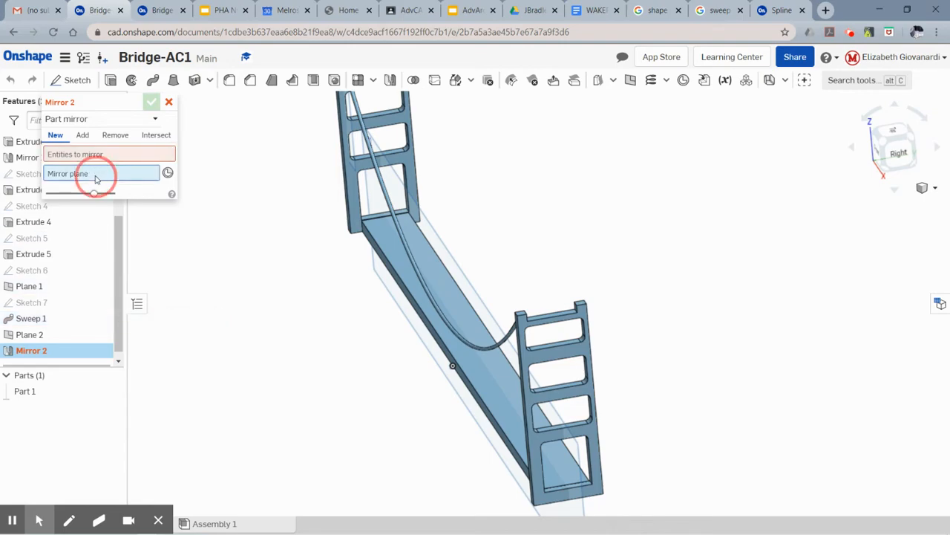
left_click(30, 334)
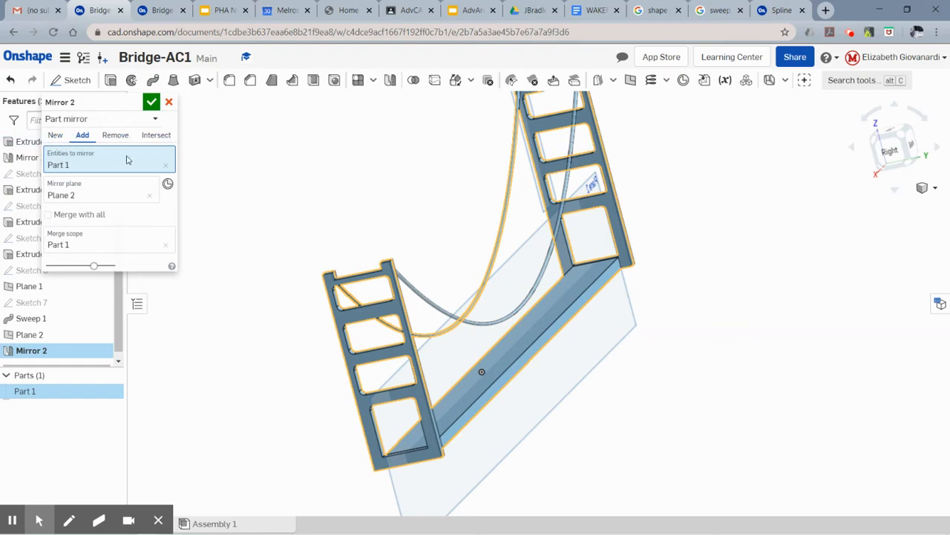
left_click(151, 101)
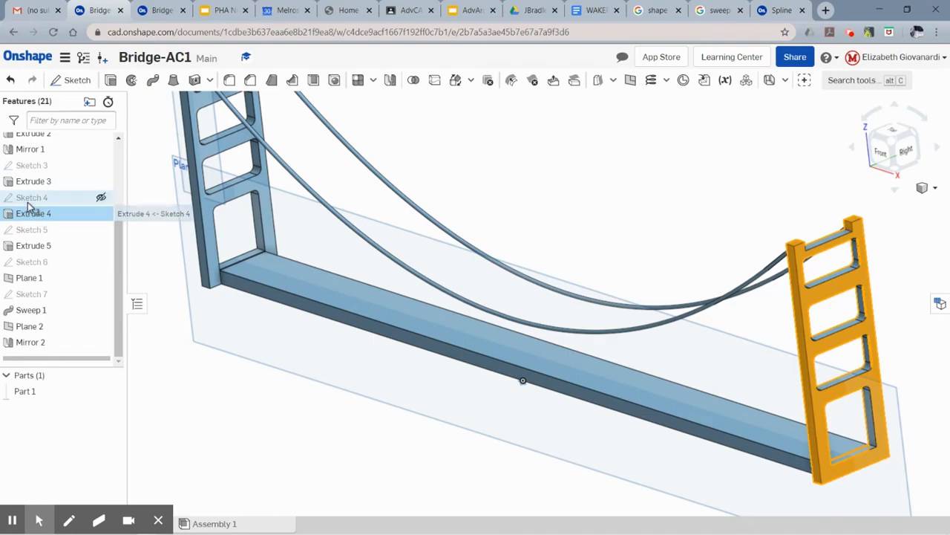
Step: Review Sketch 4 and the right tower extrusion without changes, restoring the full model
double_click(32, 196)
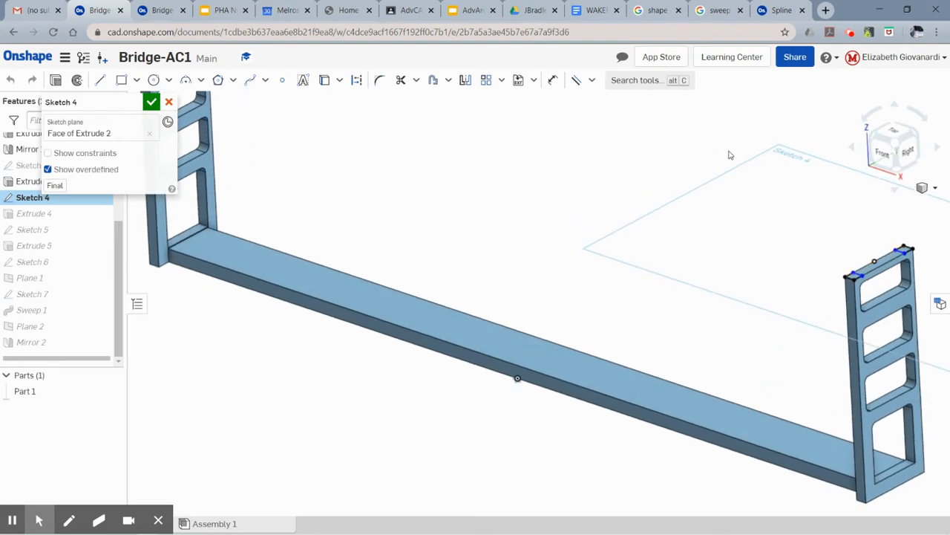
left_click(151, 101)
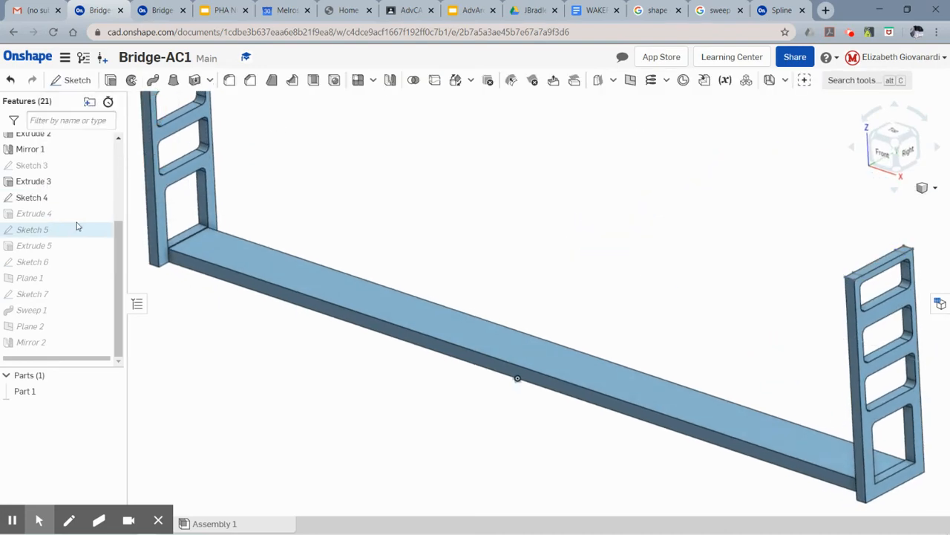
left_click(33, 228)
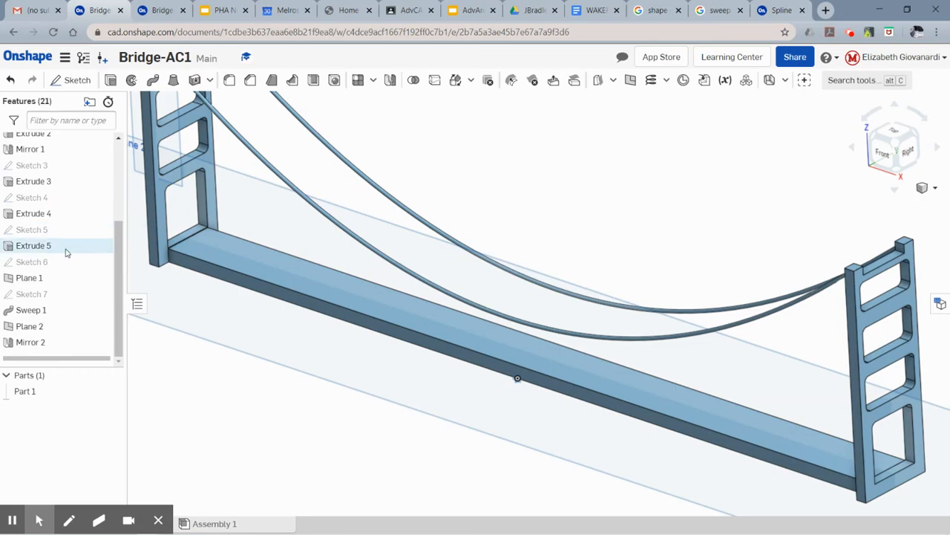
mouse_move(32, 214)
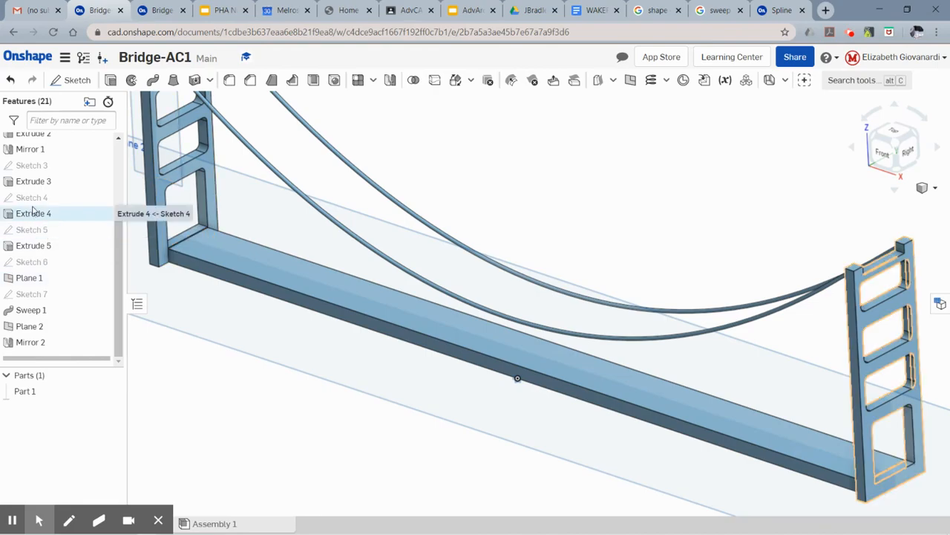
left_click(33, 214)
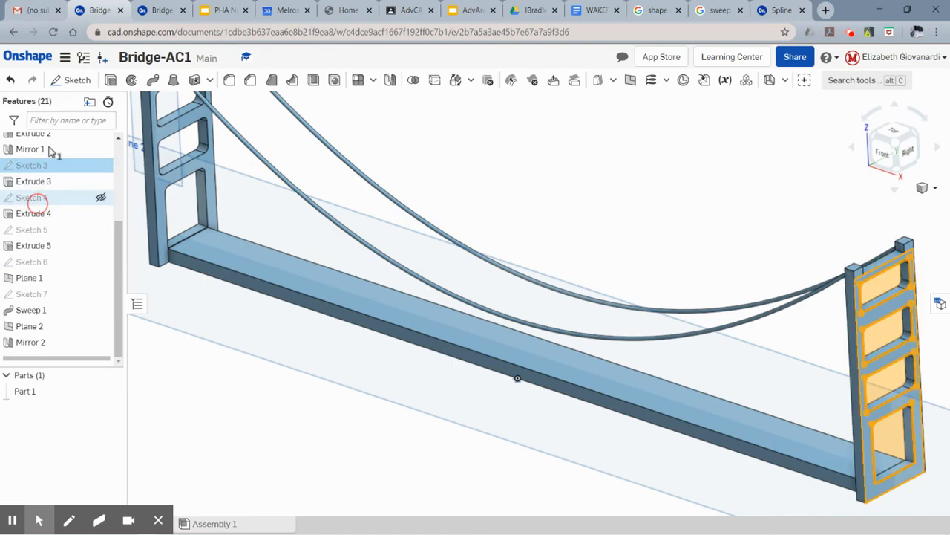
Step: Edit Sketch 3 so the deck passes beneath the tower supports and accept it
double_click(32, 165)
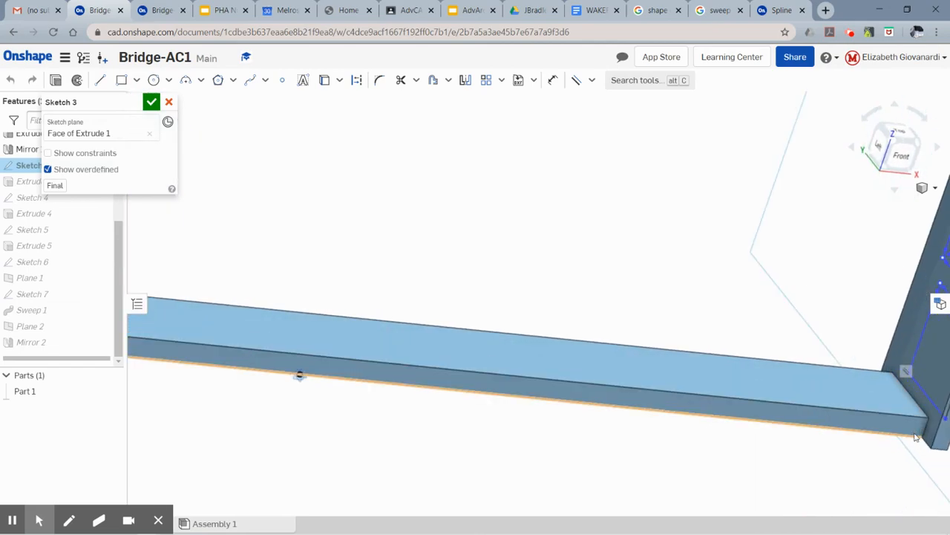
left_click(591, 80)
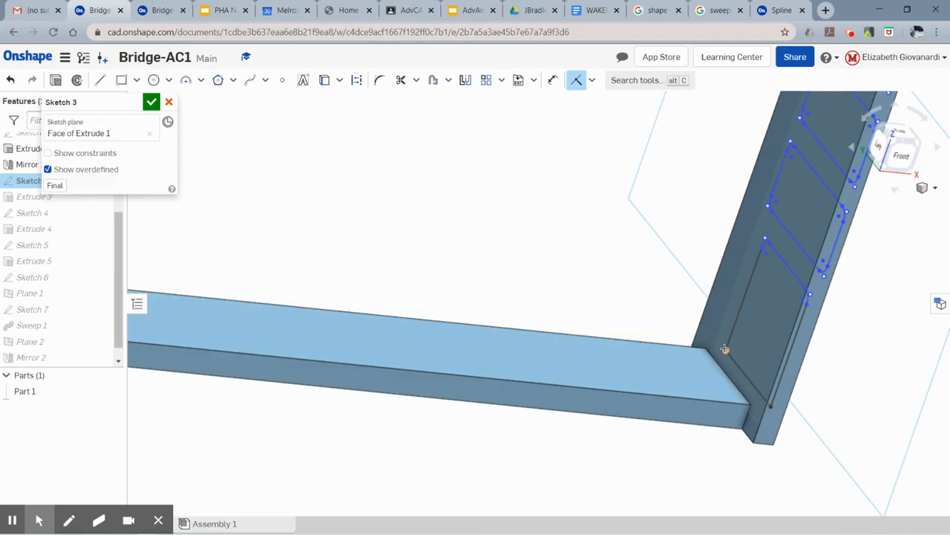
left_click(151, 101)
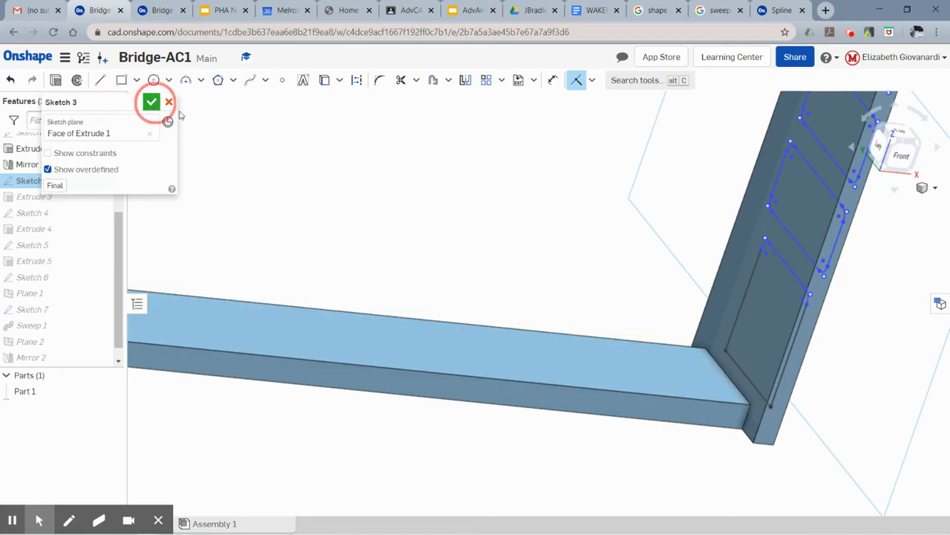
left_click(151, 101)
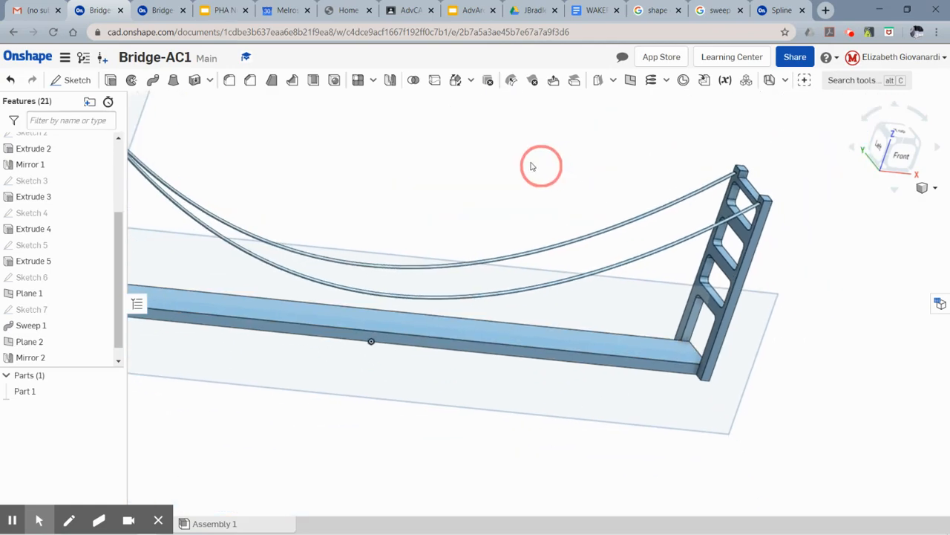
Step: Hide Plane 2 and the Top, Front and Right default planes, leaving only the bridge visible
left_click_drag(541, 166, 463, 170)
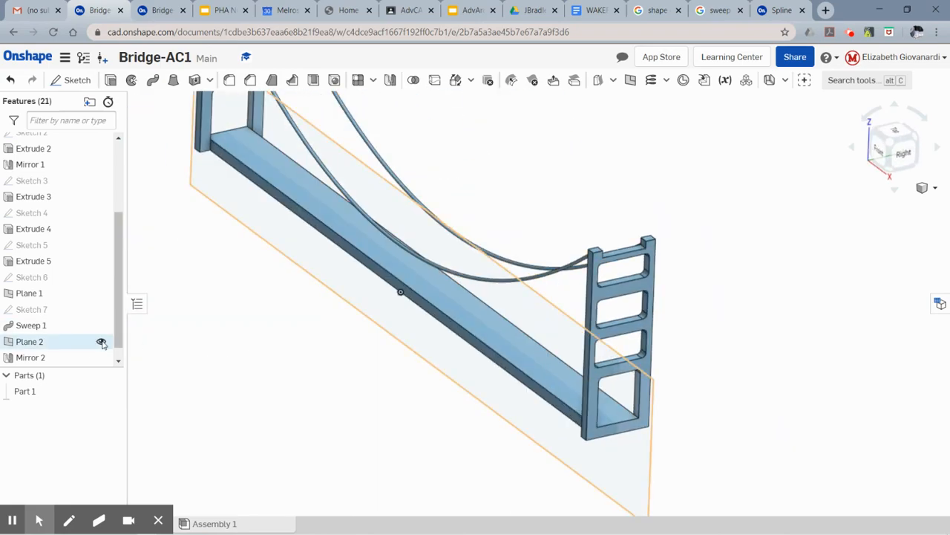
left_click(101, 341)
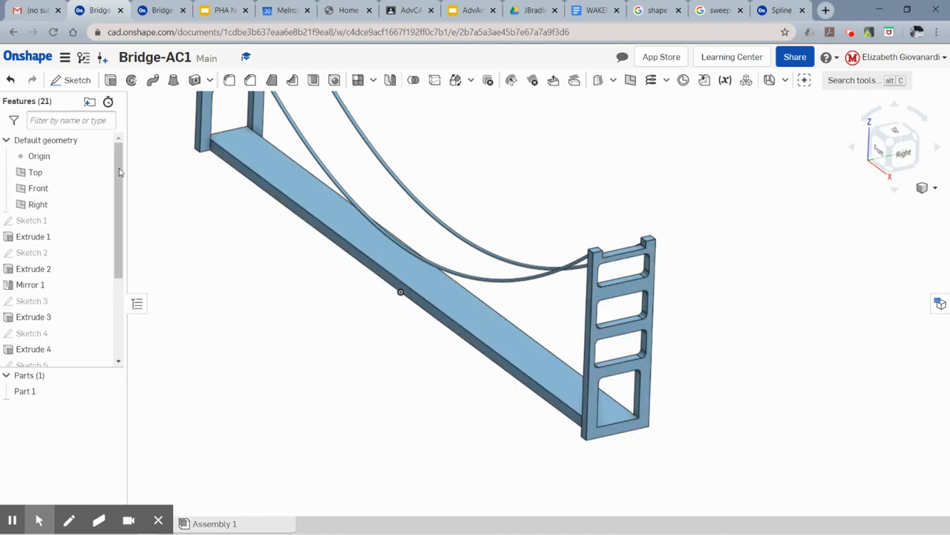
left_click(38, 187)
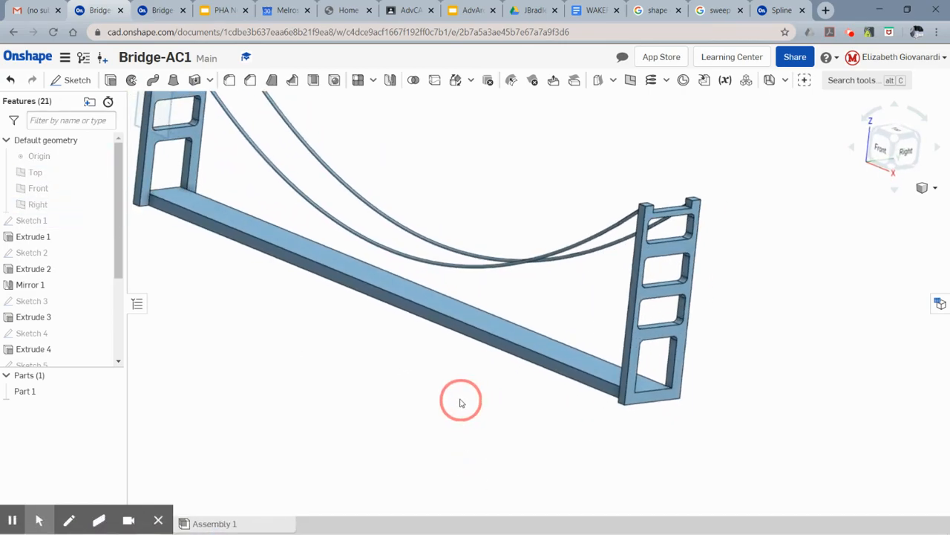
left_click_drag(460, 401, 607, 413)
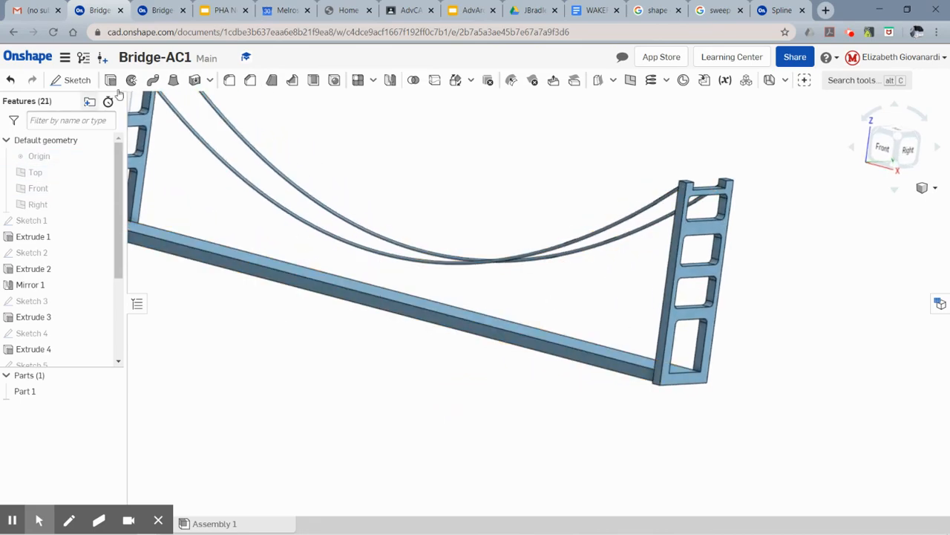
left_click(423, 374)
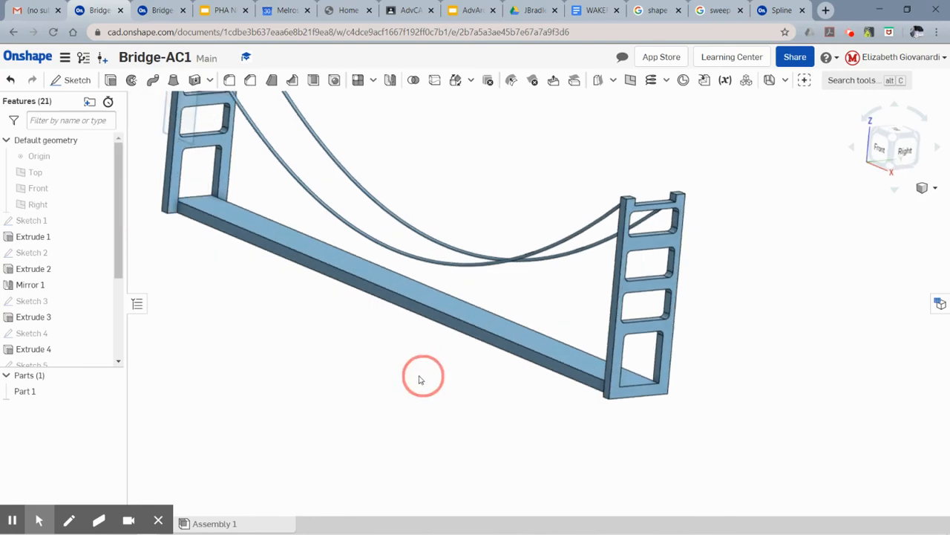
left_click_drag(423, 377, 399, 413)
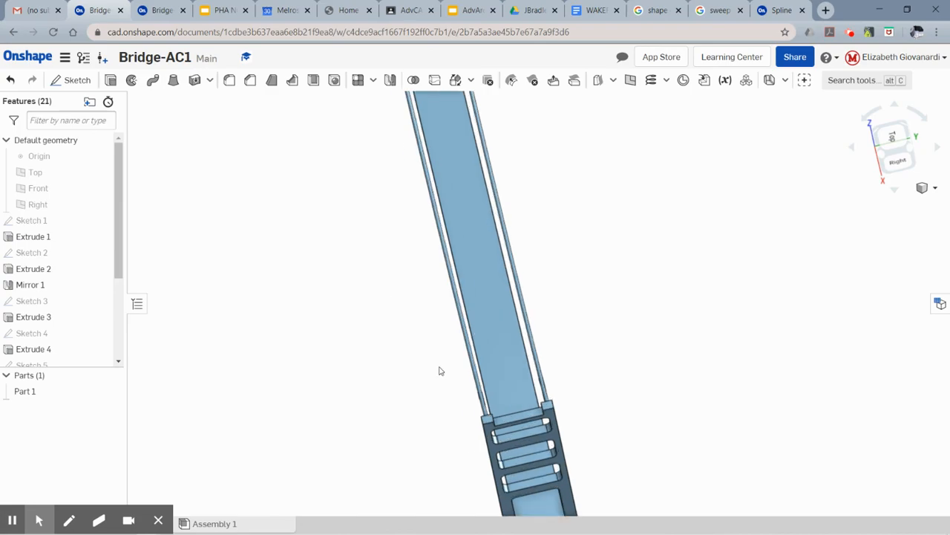
mouse_move(357, 81)
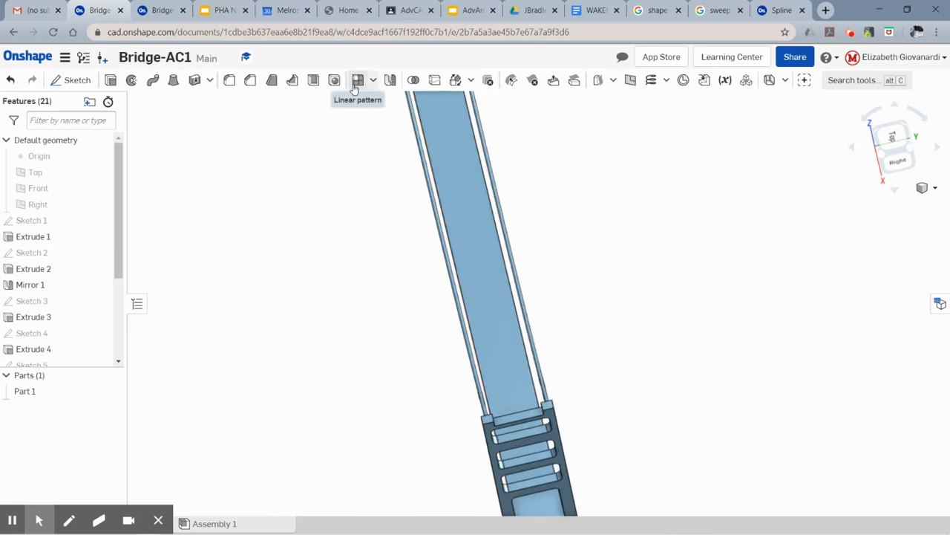